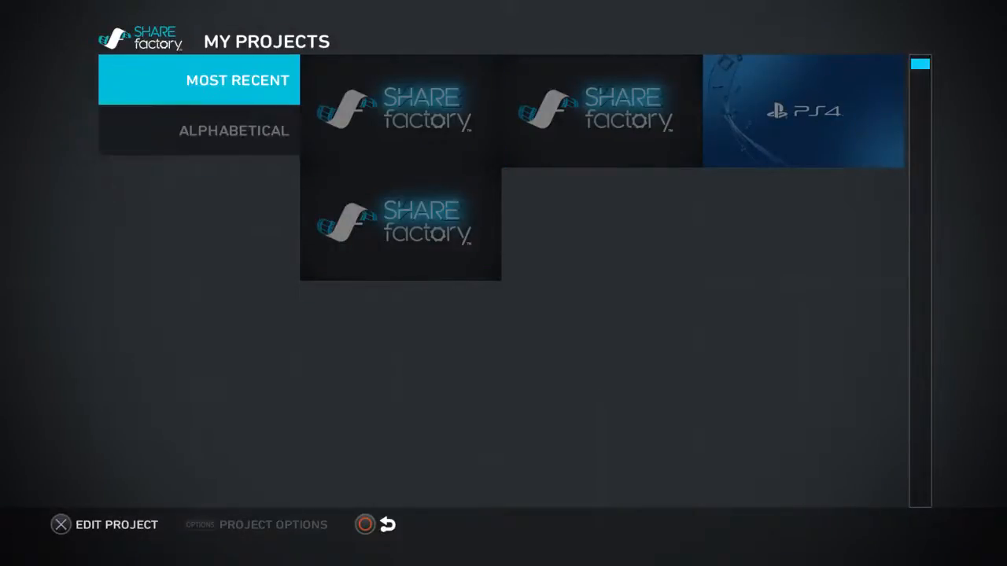
# Back out of My Projects to the SHAREfactory title screen.
pyautogui.press('Back')
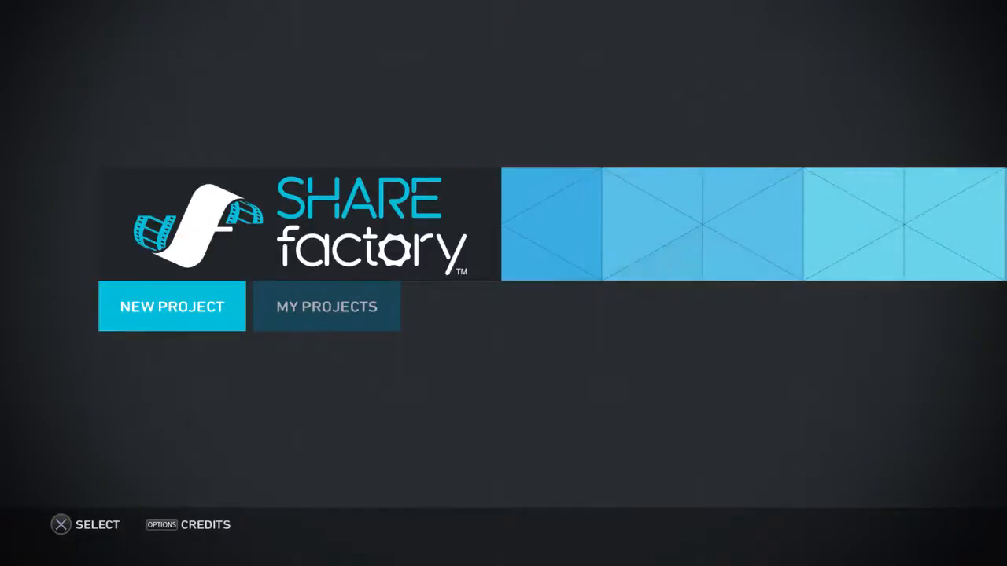
# Start a New Project and browse down the Choose Theme list.
pyautogui.click(171, 305)
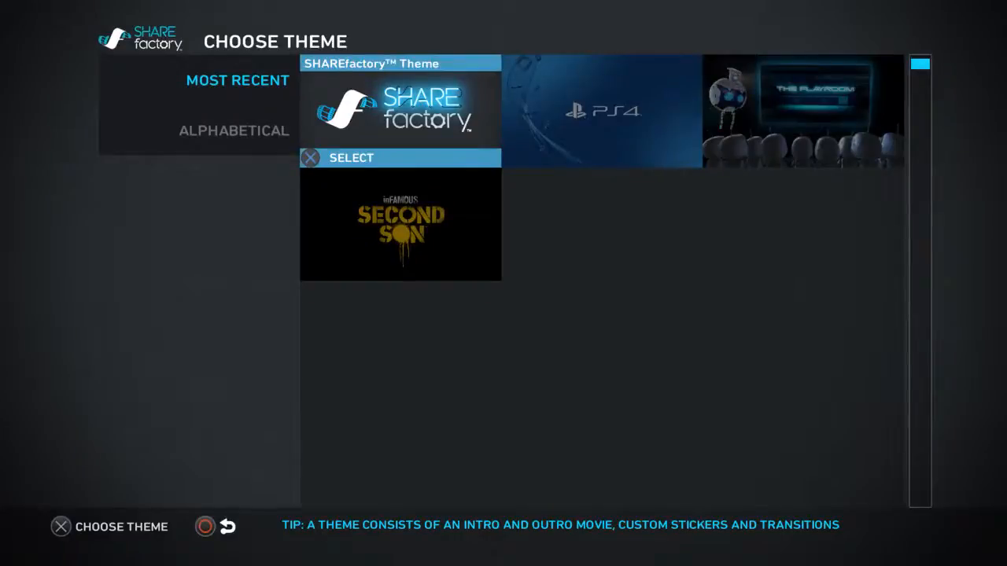
pyautogui.scroll(-3)
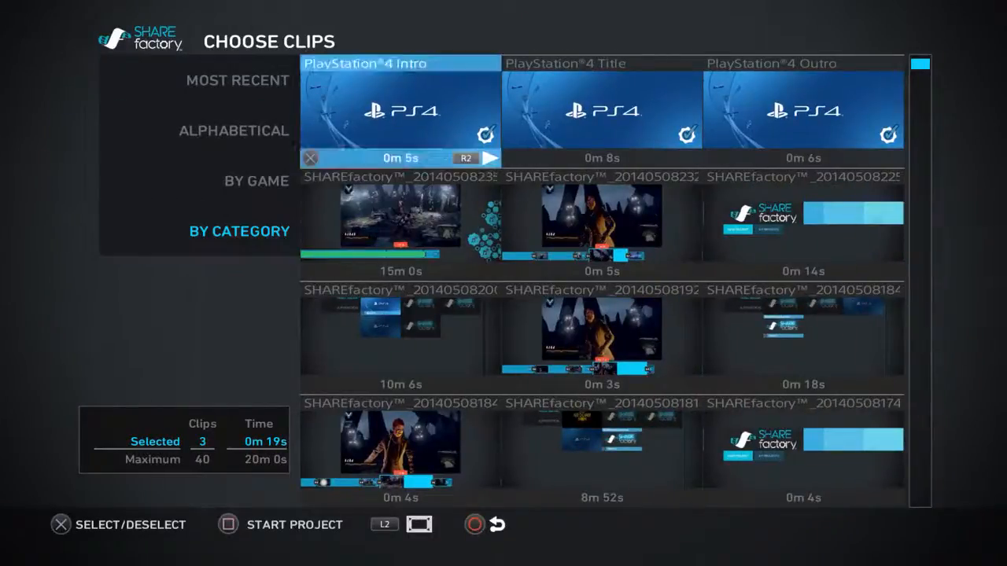
pyautogui.scroll(-3)
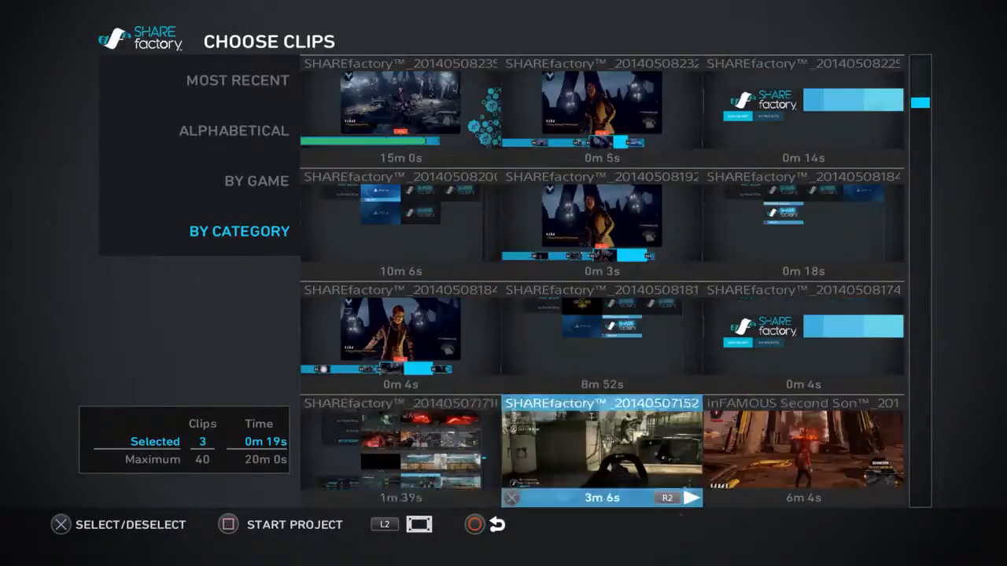
pyautogui.scroll(-3)
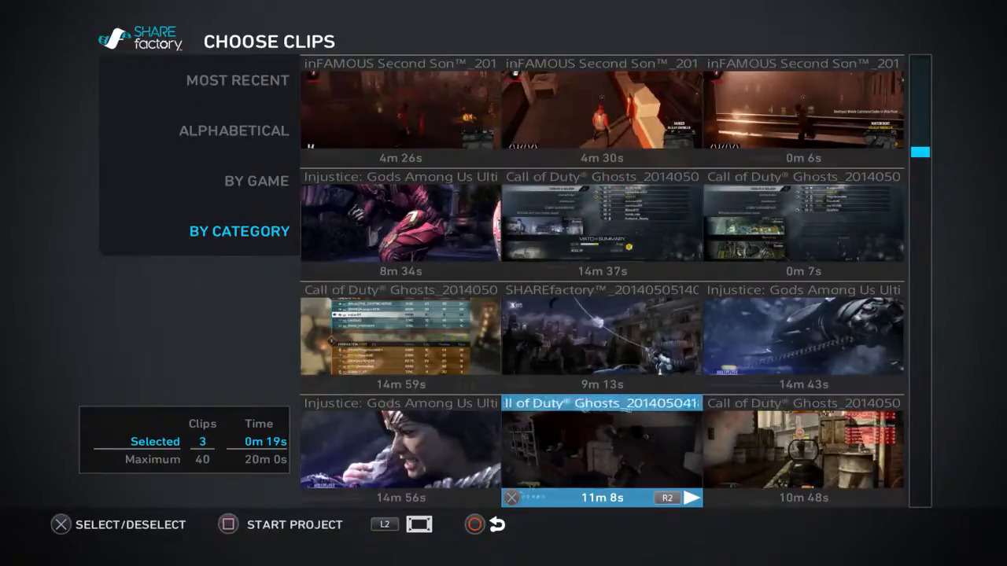
pyautogui.scroll(-3)
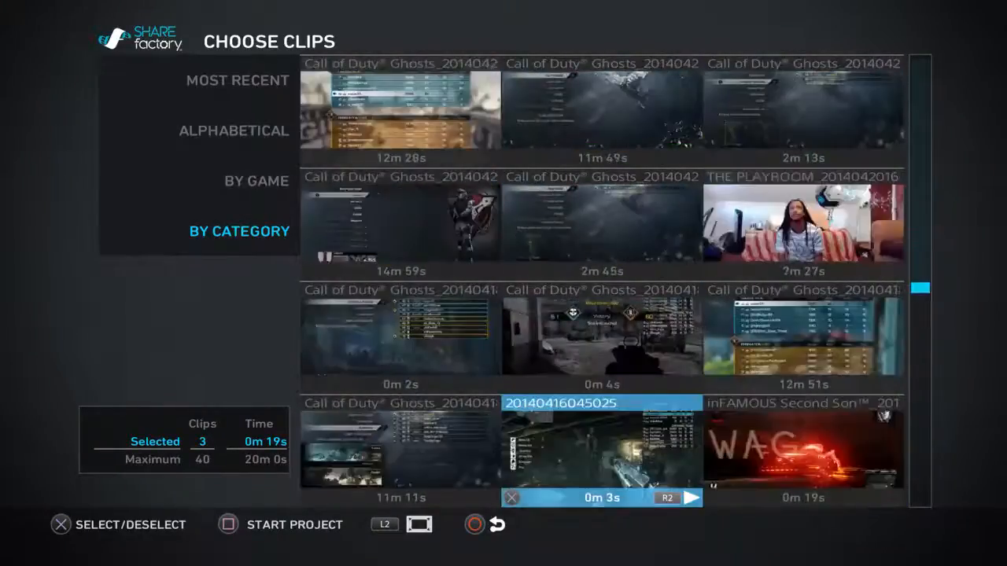
pyautogui.scroll(-3)
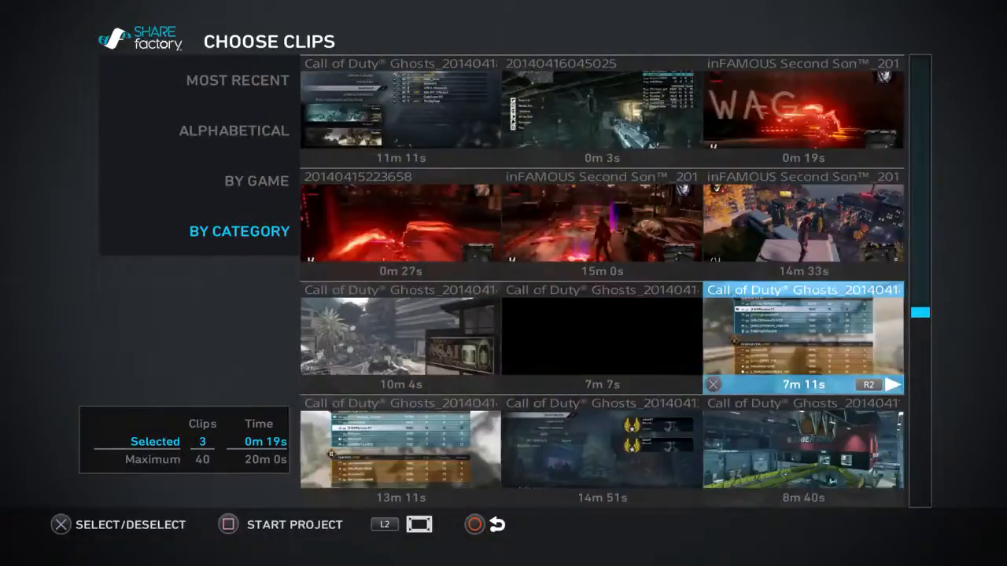
pyautogui.scroll(-3)
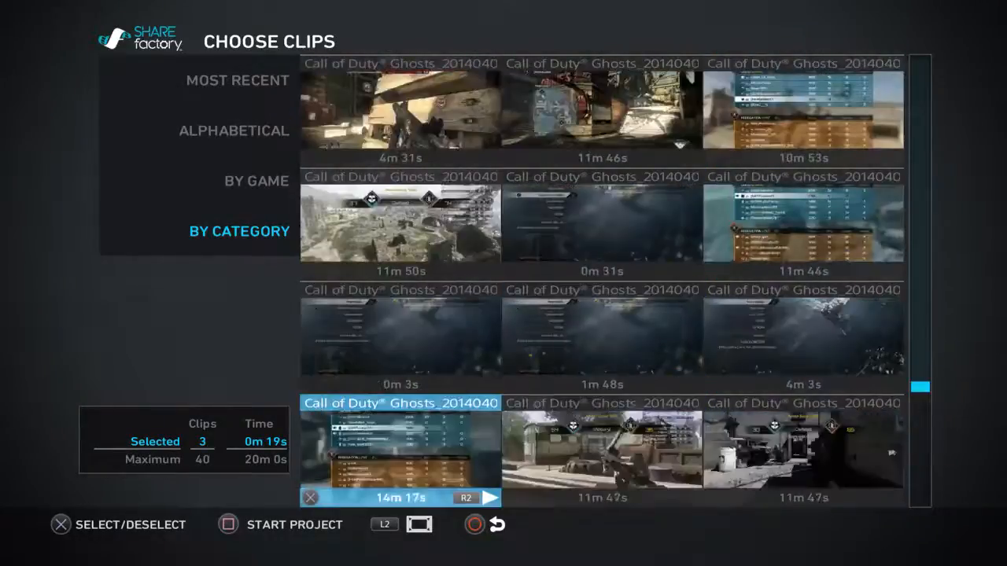
pyautogui.scroll(-3)
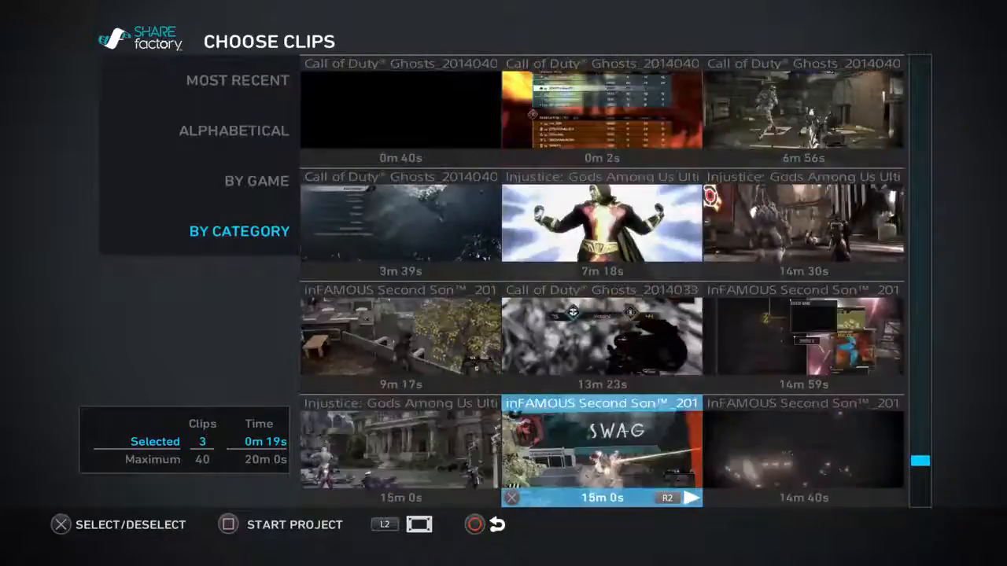
pyautogui.scroll(-3)
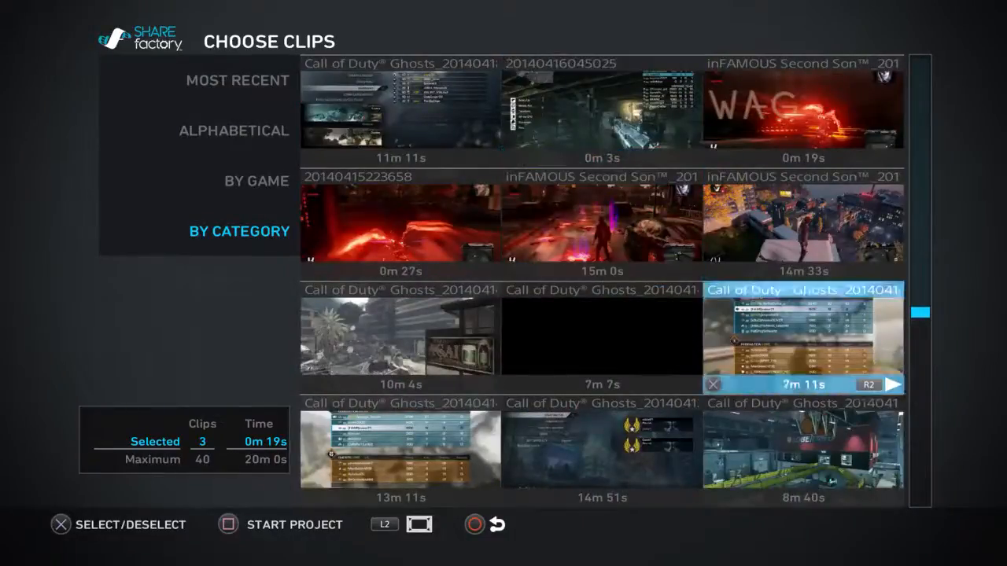
pyautogui.scroll(-3)
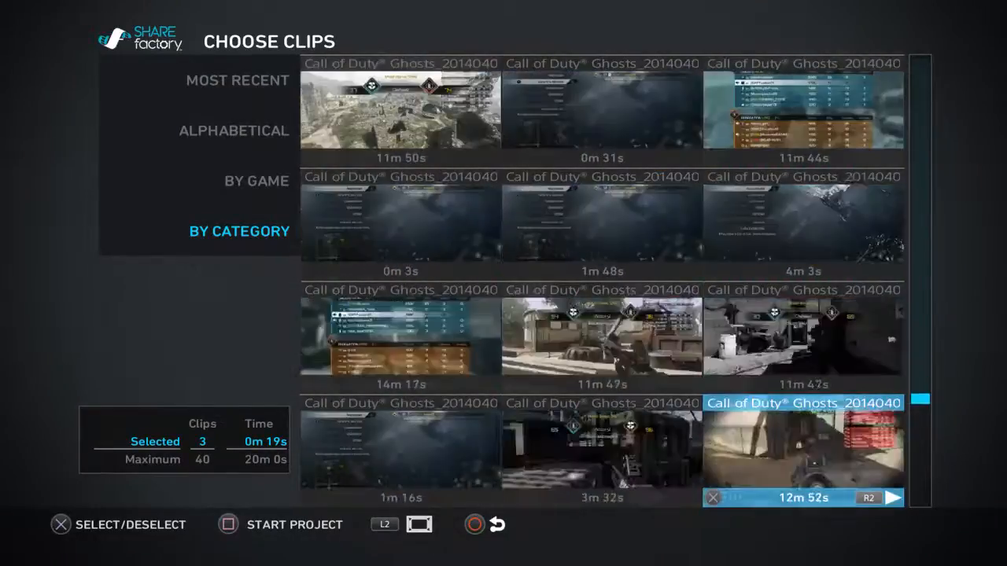
pyautogui.scroll(-3)
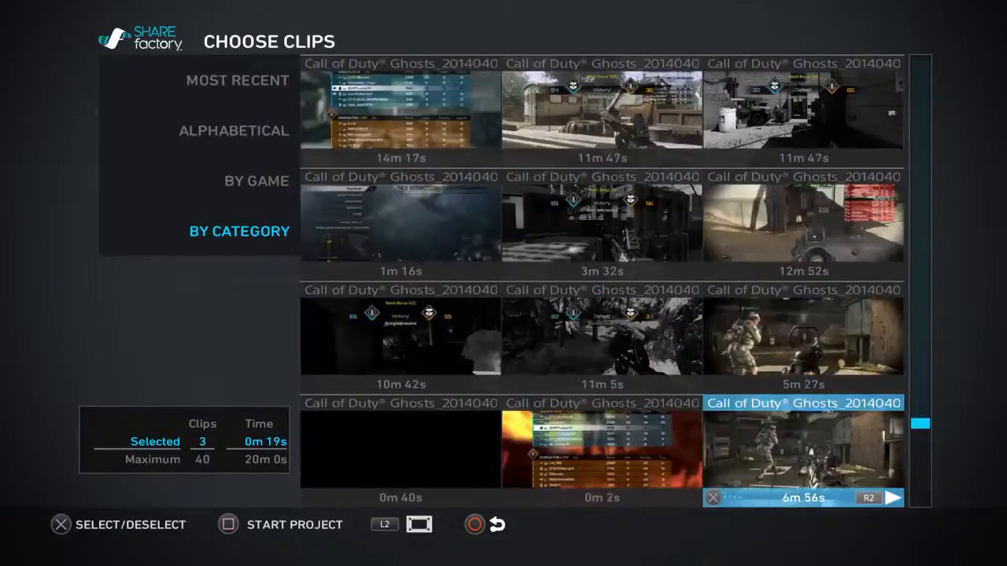
pyautogui.scroll(-3)
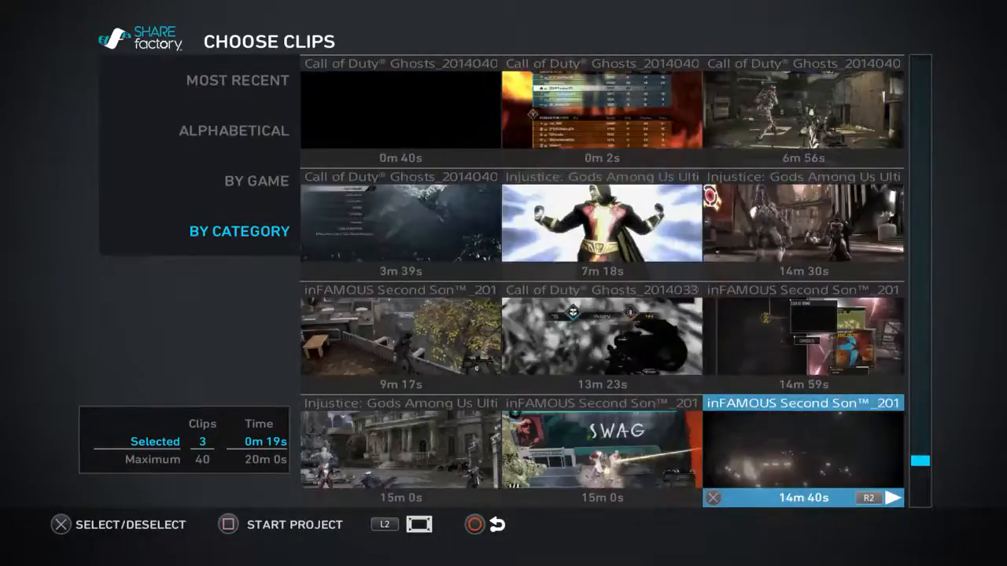
# Add the 15-minute inFAMOUS Second Son clip and begin editing the project named tutorial.
pyautogui.click(601, 448)
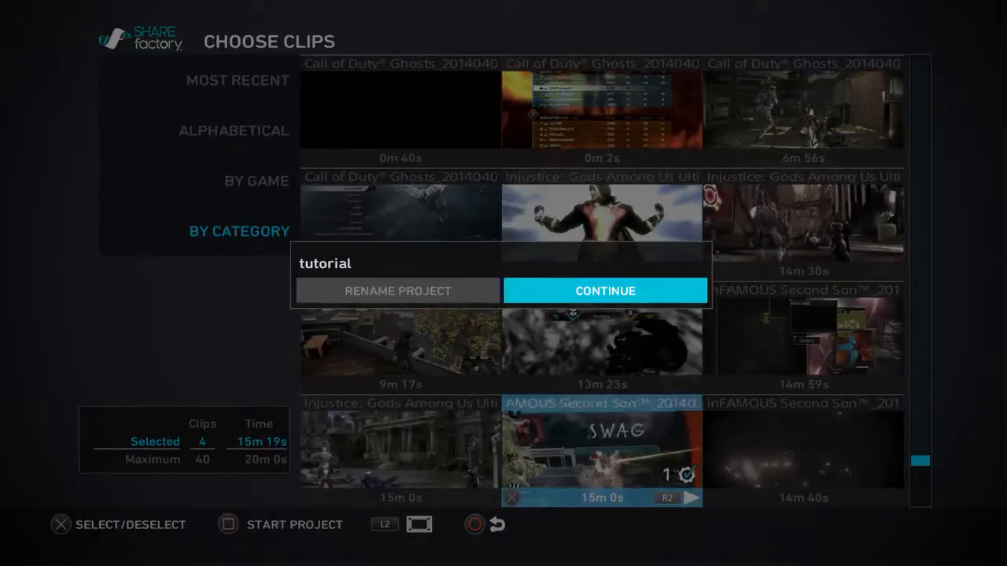
pyautogui.click(604, 290)
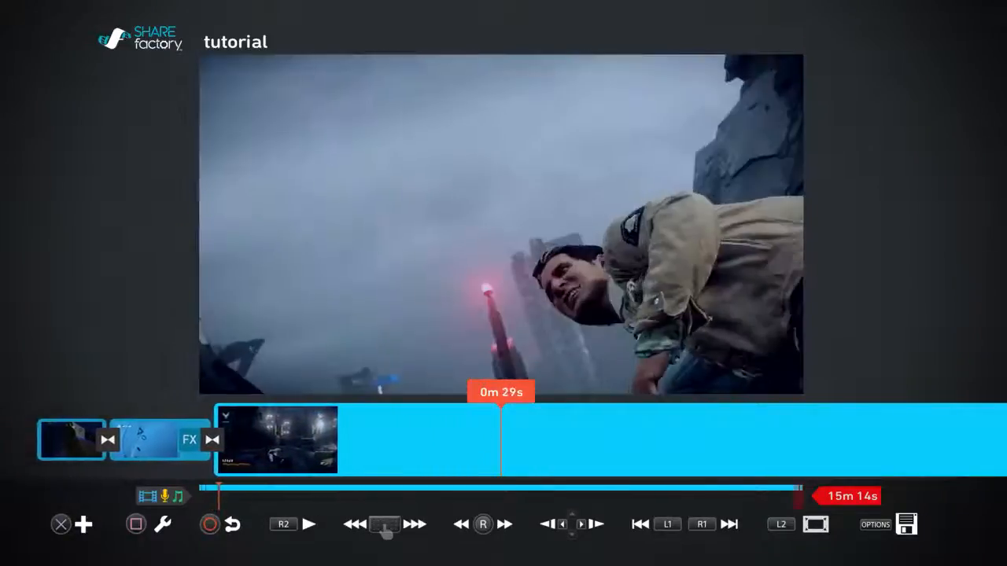
# Choose Split Clip from the clip menu on the long inFAMOUS clip at 0m 28s.
pyautogui.click(356, 524)
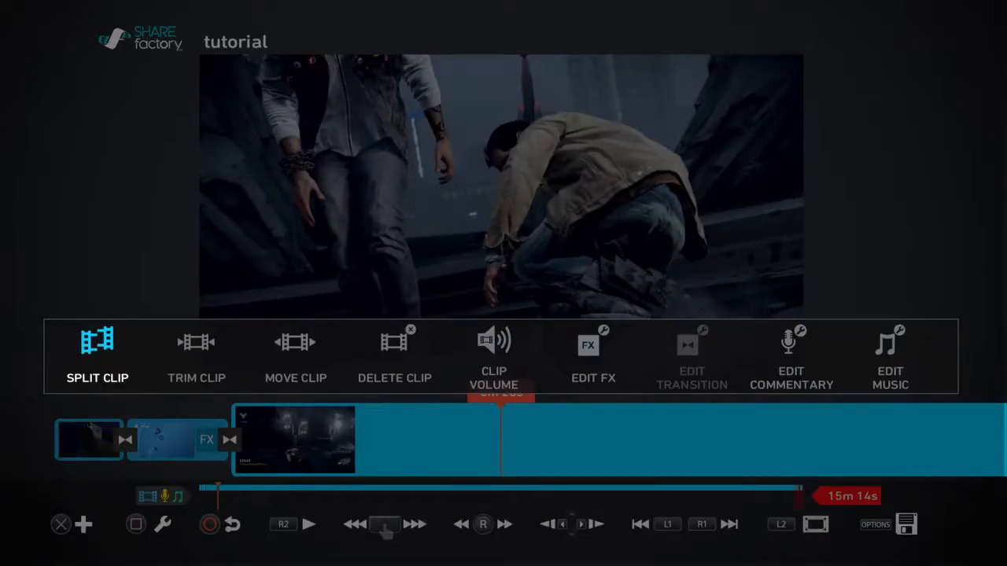
pyautogui.click(98, 354)
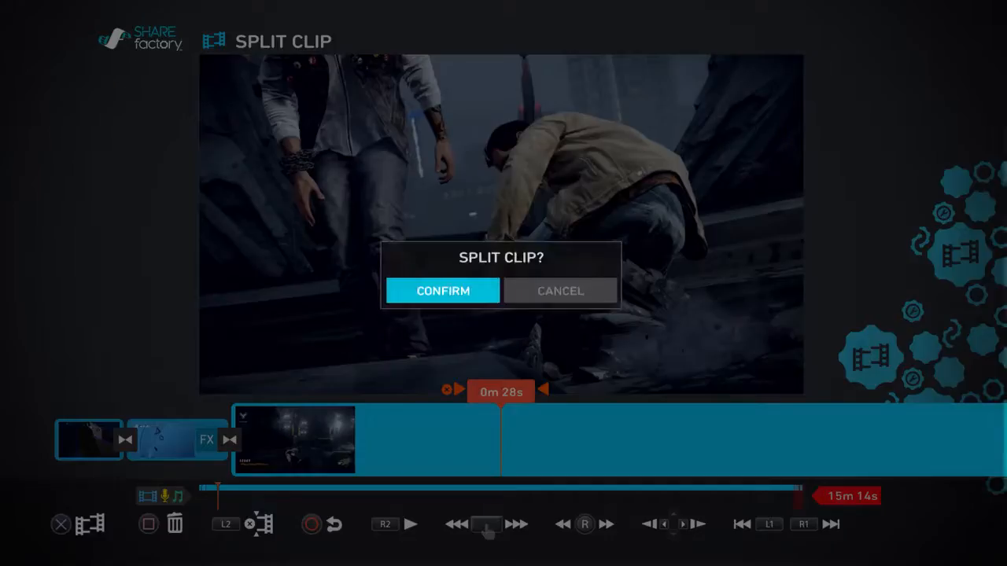
# Confirm the split at 0m 28s and move along the clip to the next cut point.
pyautogui.click(442, 289)
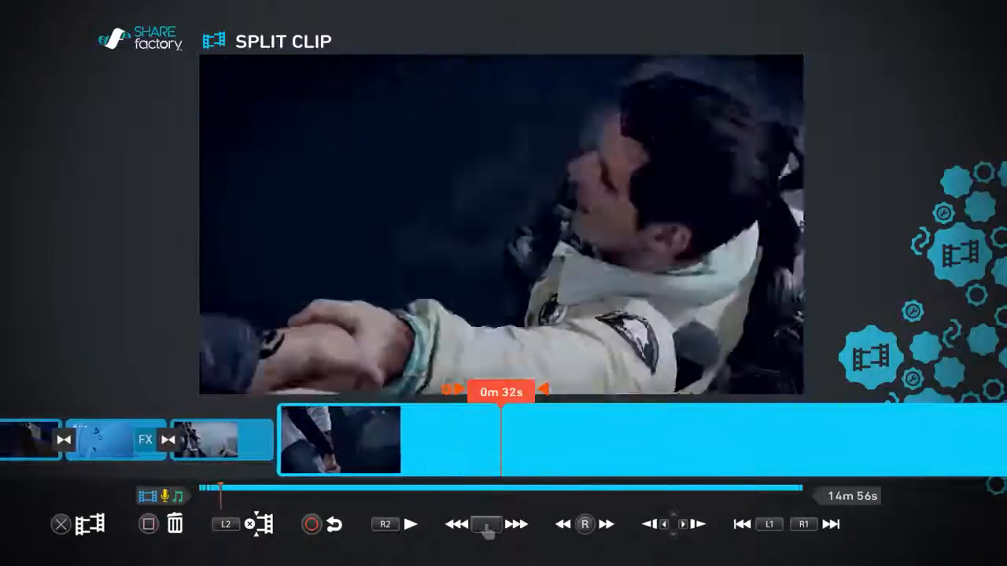
pyautogui.click(409, 524)
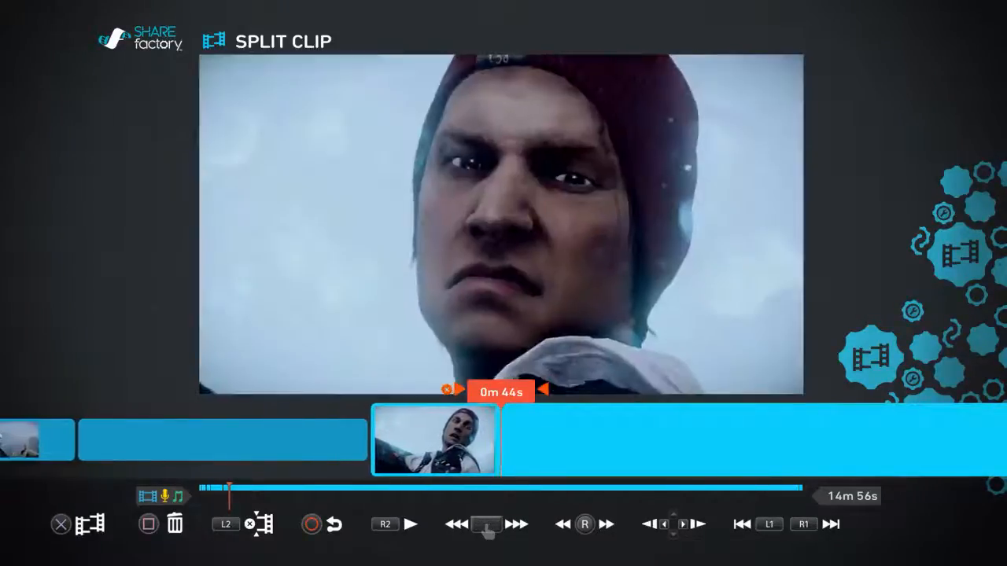
pyautogui.click(515, 524)
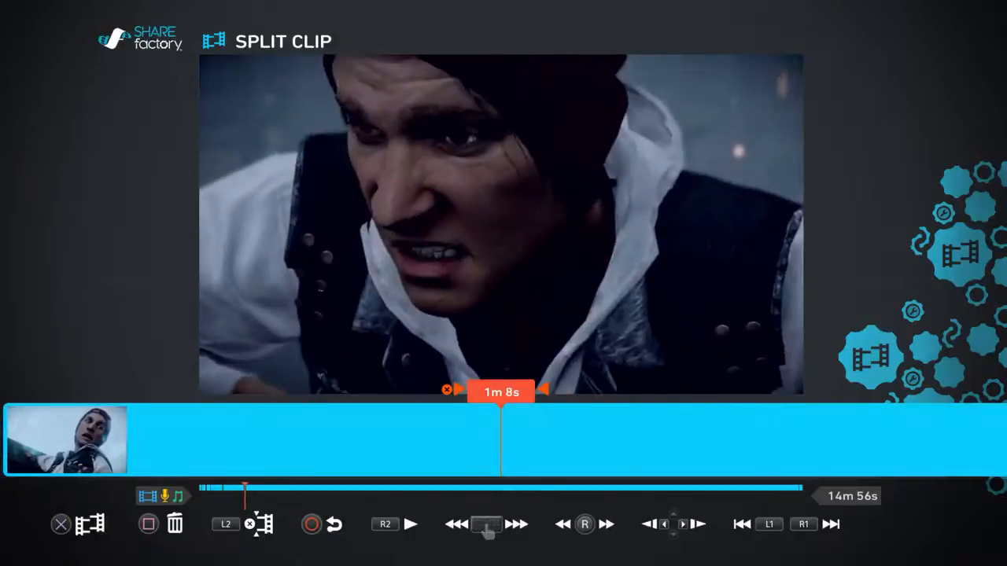
pyautogui.click(516, 524)
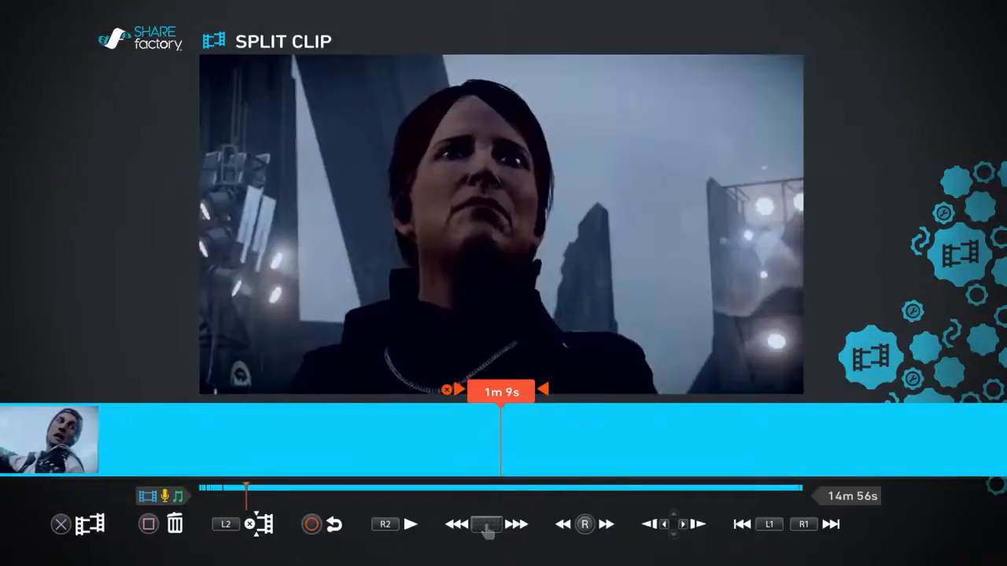
# Split the clip again at 1m 10s and delete the unwanted section, leaving 1m 7s.
pyautogui.click(259, 524)
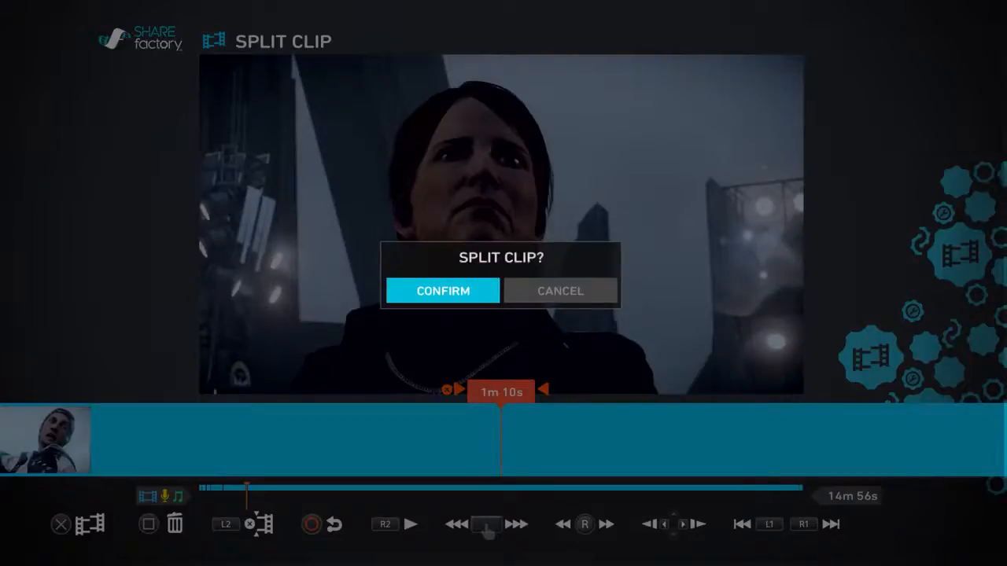
pyautogui.click(442, 290)
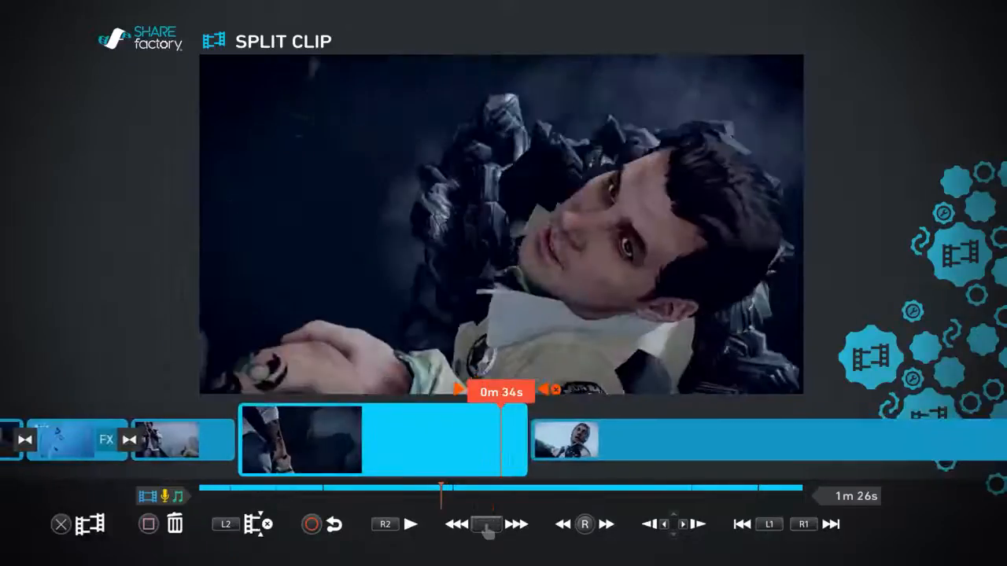
pyautogui.click(409, 524)
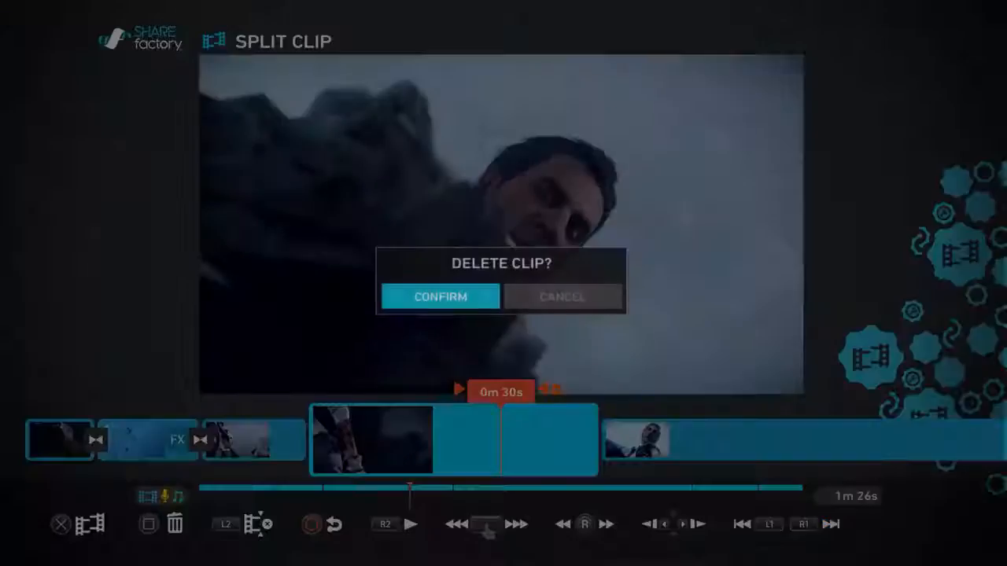
pyautogui.click(440, 296)
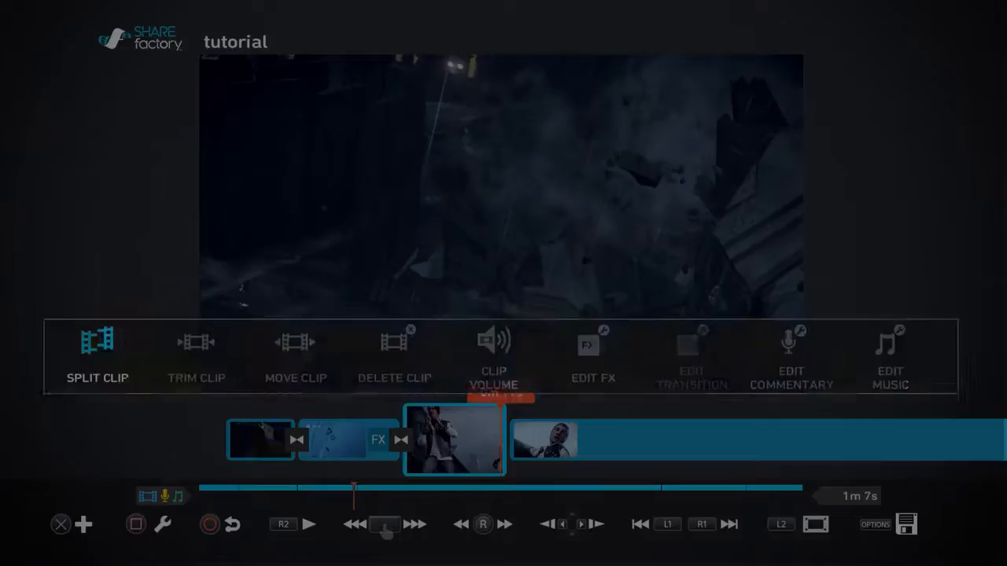
# Leave the edit menu and bring up the Add menu at a spot on the timeline.
pyautogui.click(195, 359)
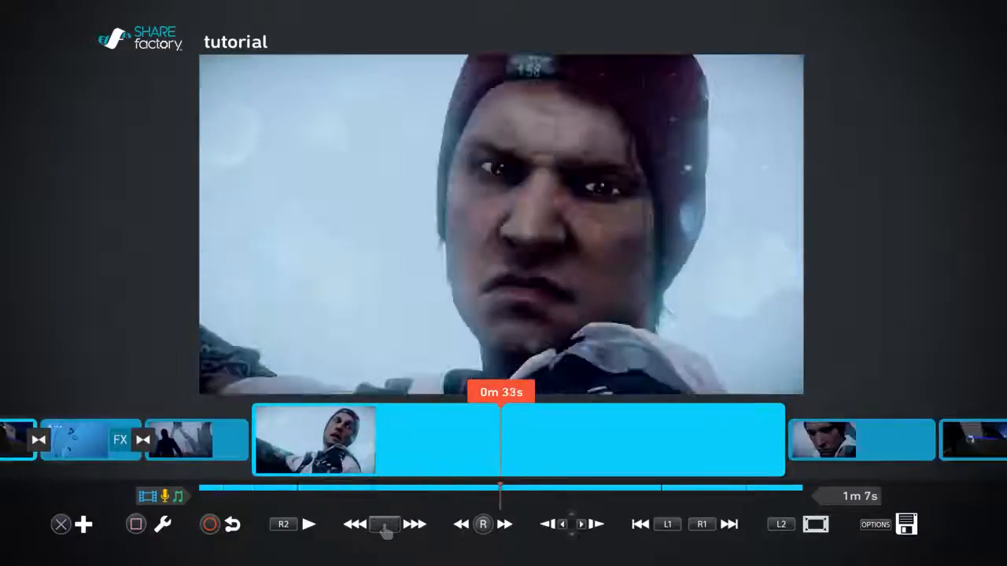
pyautogui.click(416, 526)
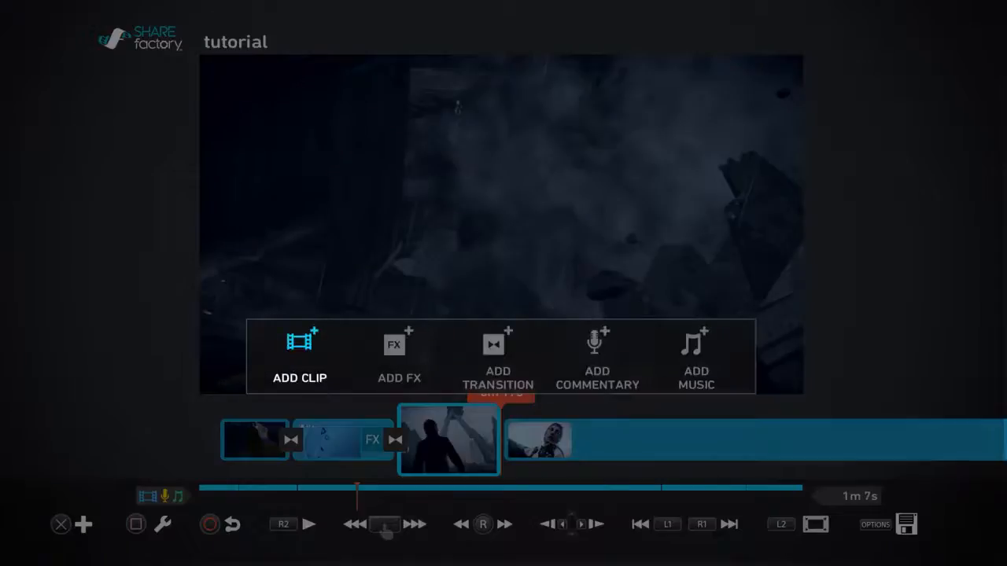
# Add THE PLAYROOM transition from the Cinematic category between the clips.
pyautogui.click(400, 354)
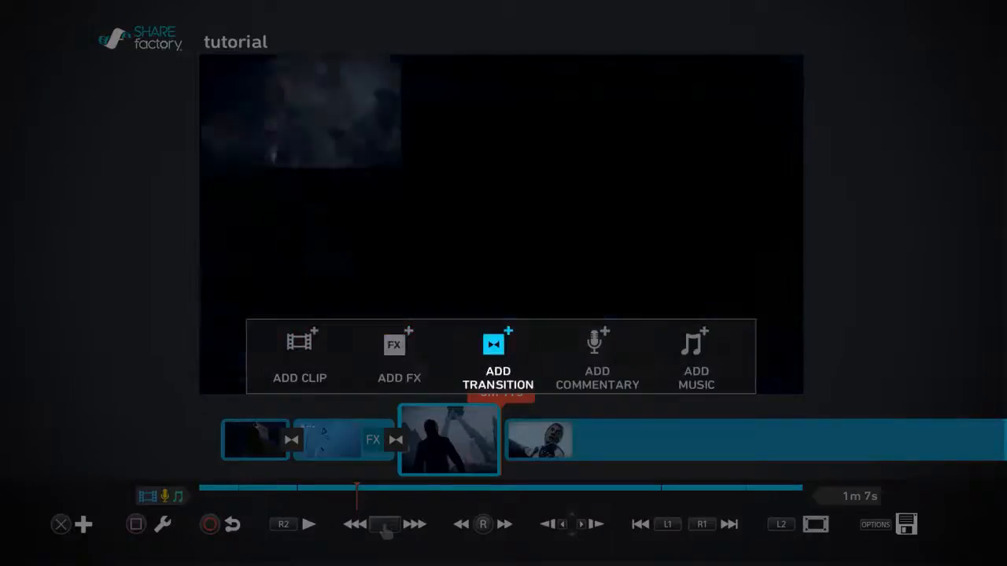
pyautogui.click(498, 359)
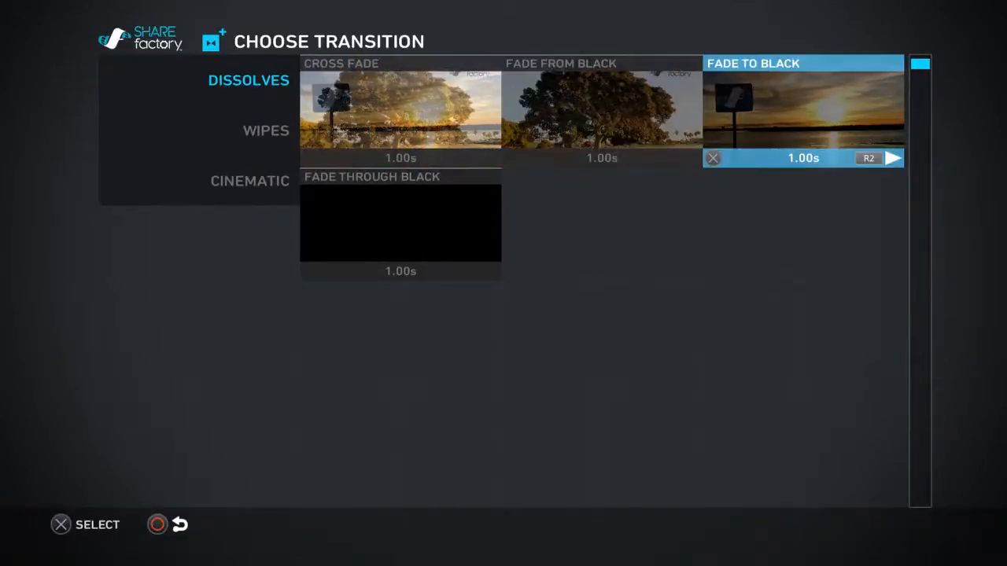
pyautogui.click(266, 129)
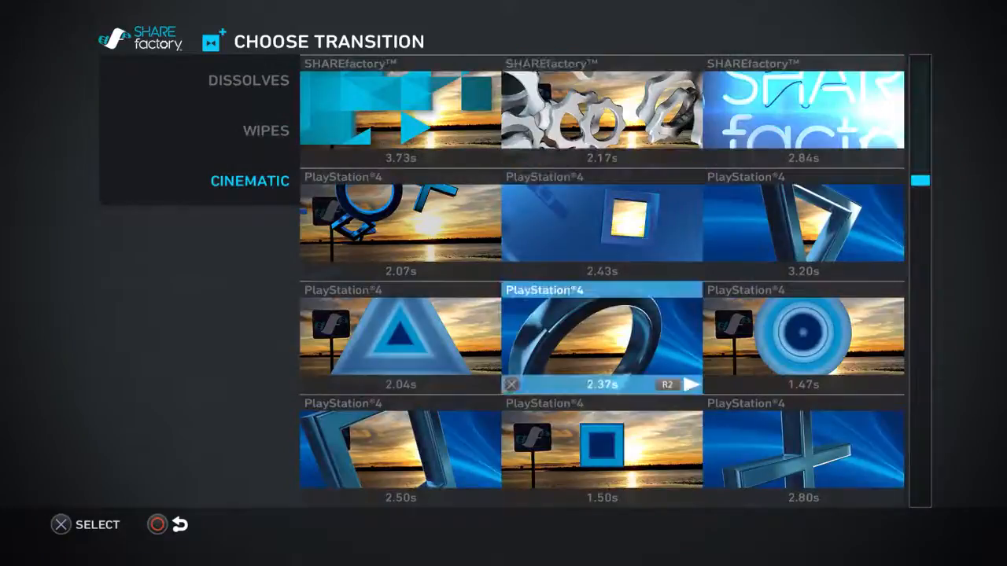
pyautogui.scroll(-3)
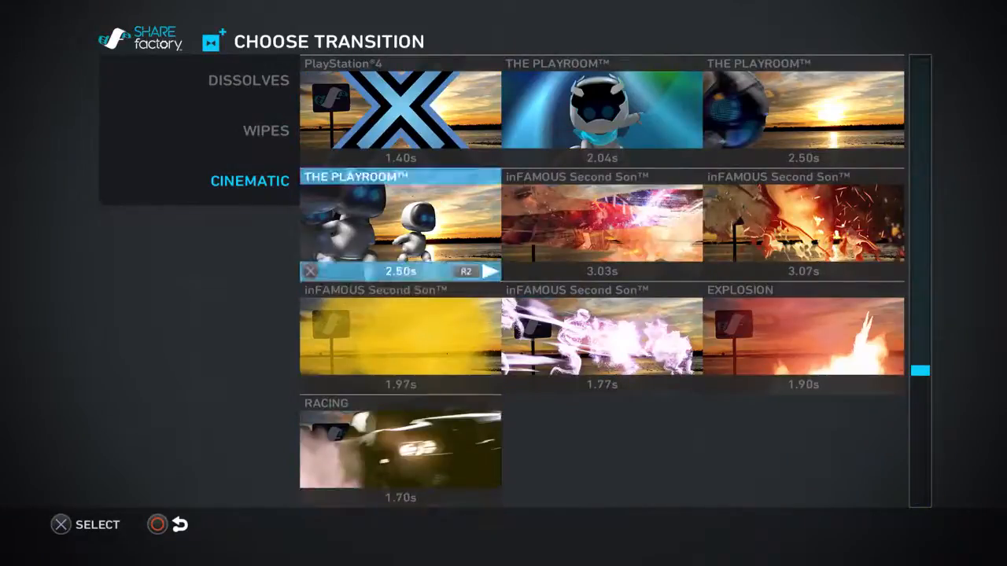
pyautogui.click(249, 80)
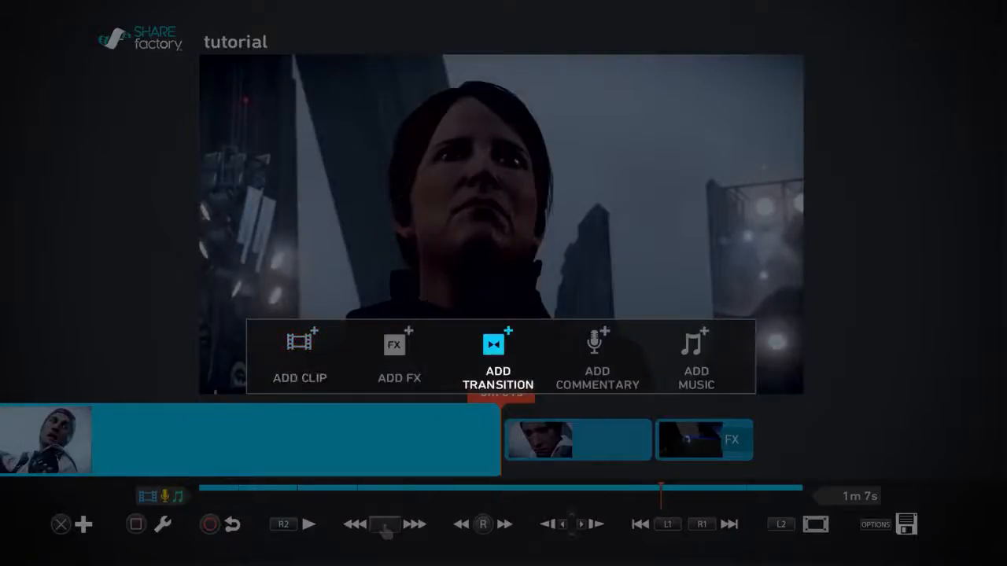
# Add a Wipes transition on one side of the short clip and browse transitions for the other side.
pyautogui.click(497, 359)
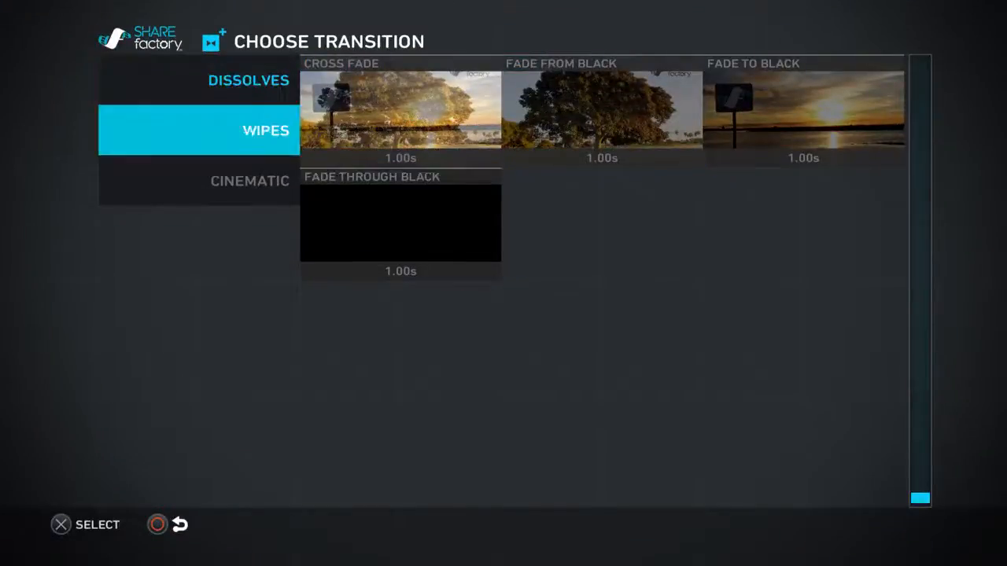
pyautogui.click(249, 179)
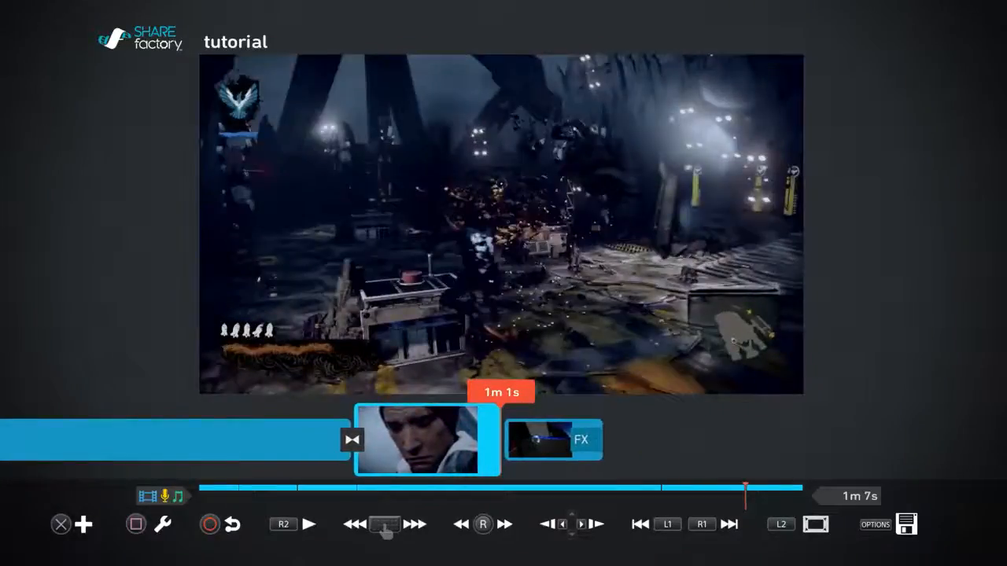
pyautogui.click(82, 524)
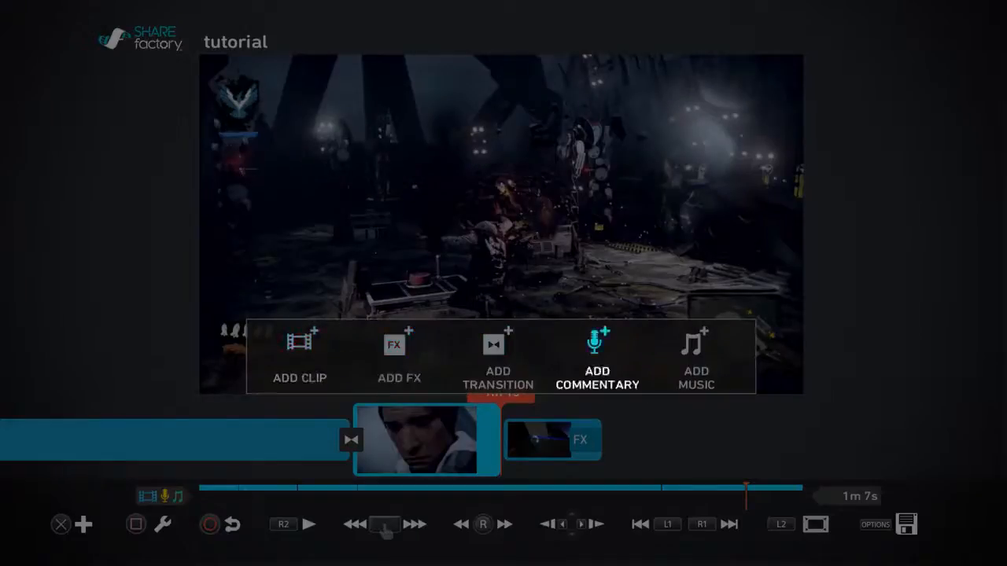
pyautogui.click(497, 359)
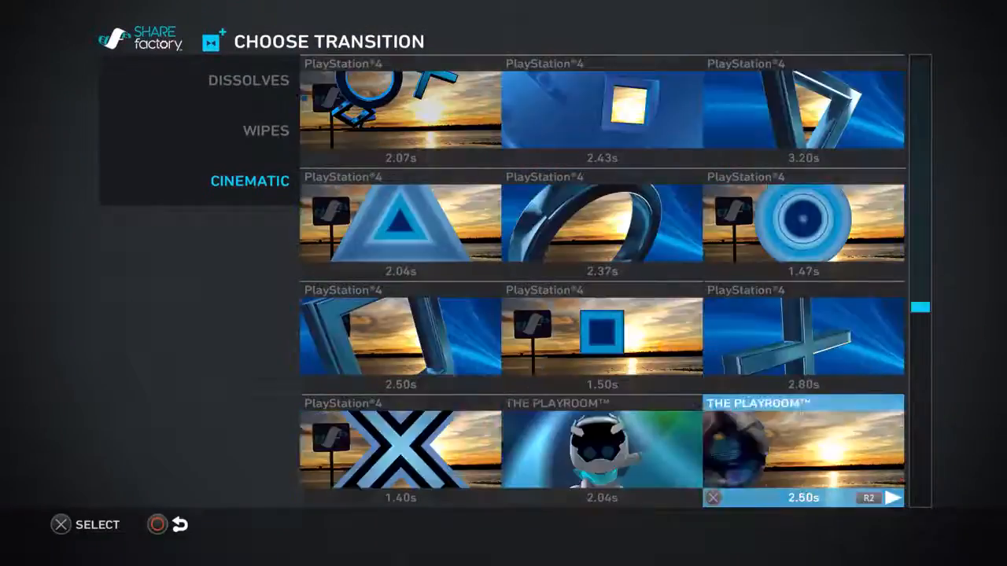
pyautogui.scroll(-3)
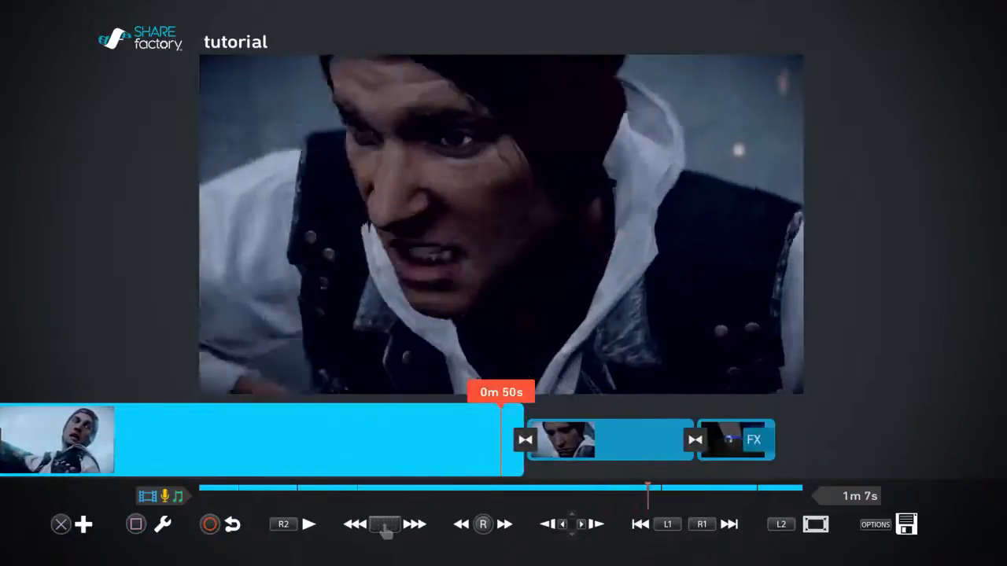
# Bring up the Add menu at an earlier spot on the timeline.
pyautogui.click(309, 524)
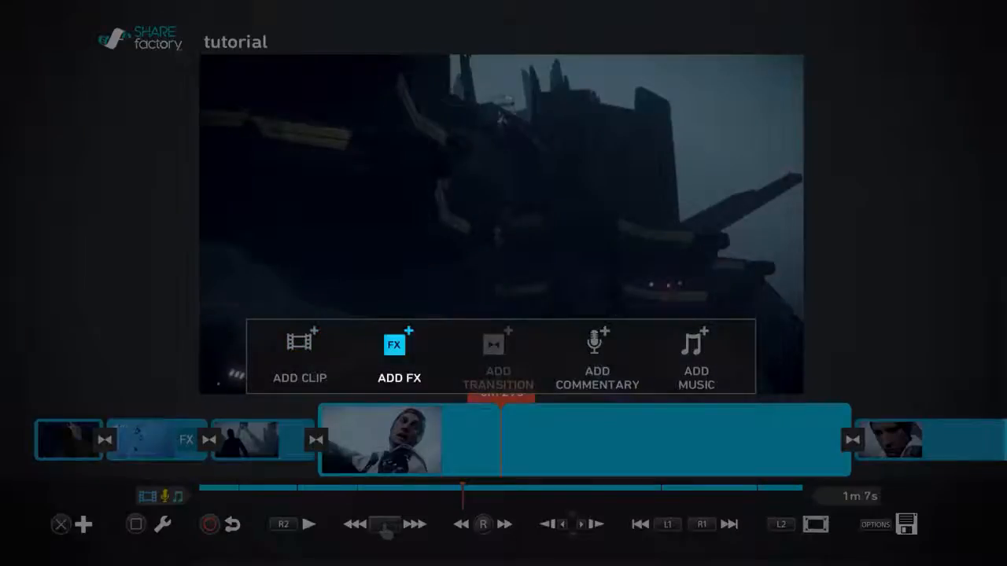
# Browse the Stickers FX grid including cartoon faces, then reopen the Add menu near the start.
pyautogui.click(400, 344)
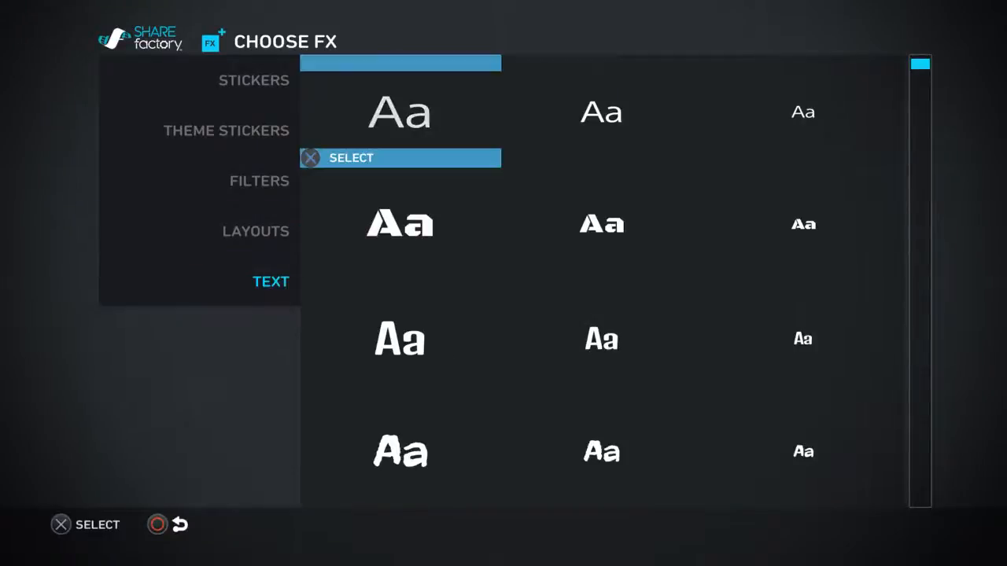
pyautogui.click(255, 230)
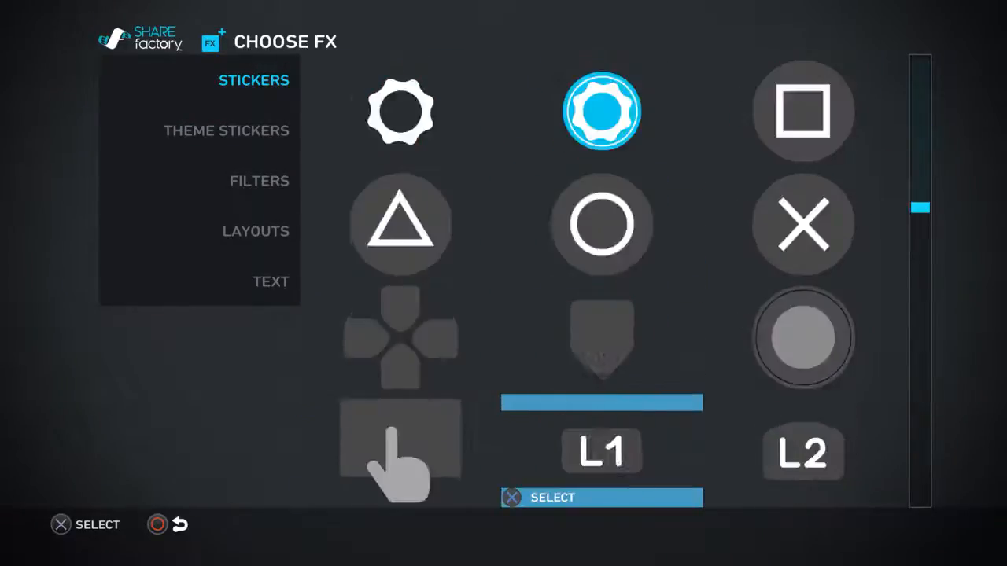
pyautogui.scroll(-3)
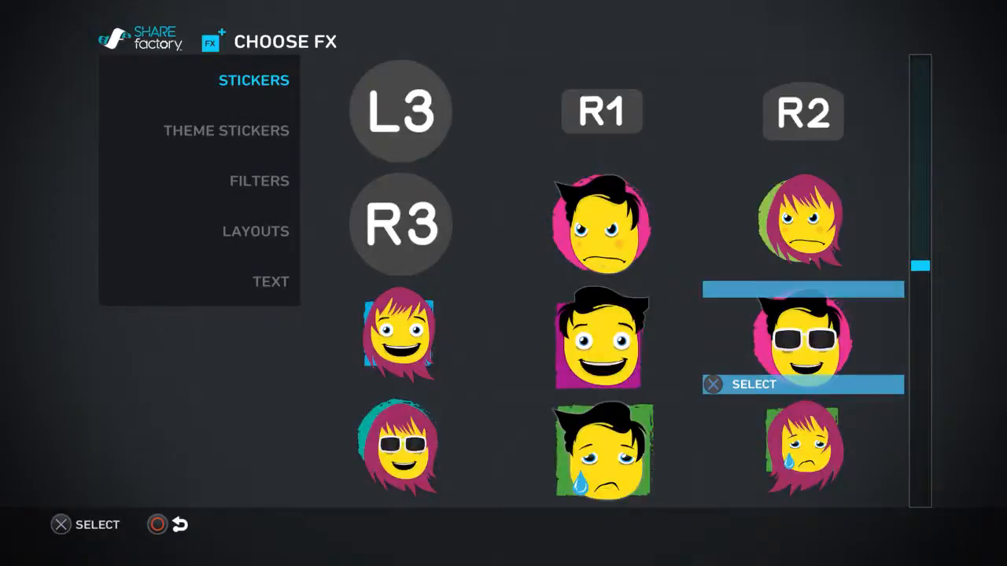
pyautogui.scroll(-3)
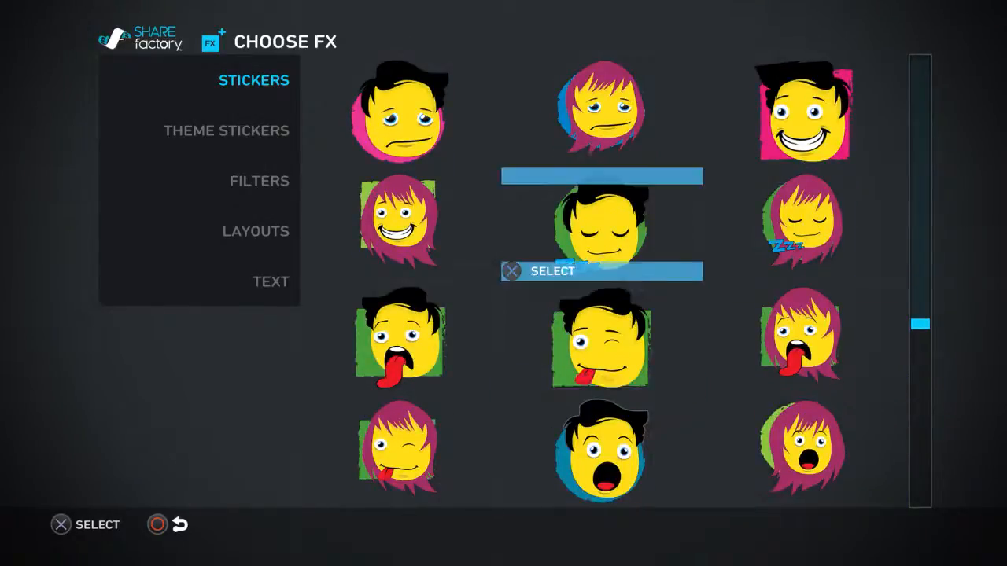
pyautogui.scroll(-3)
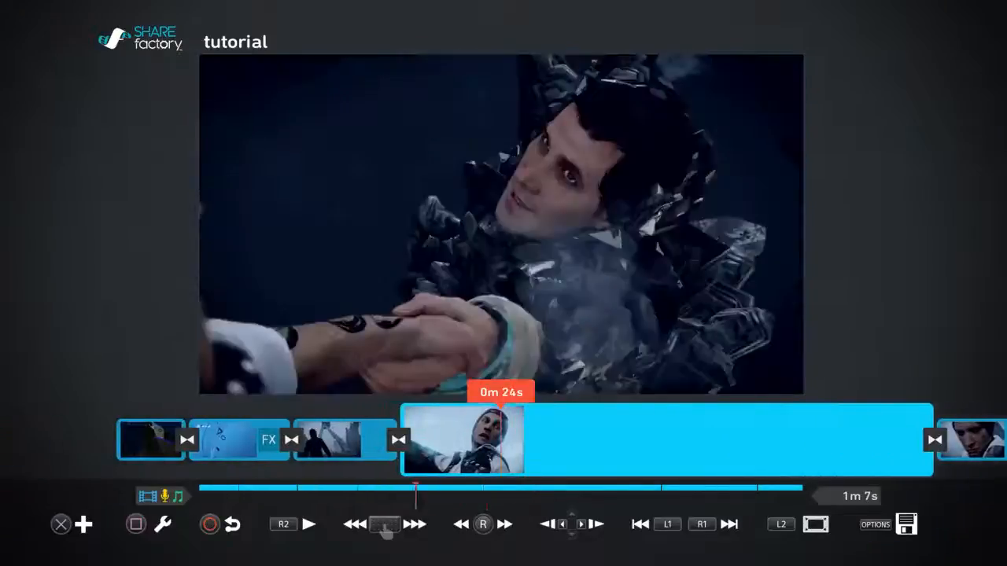
pyautogui.click(639, 524)
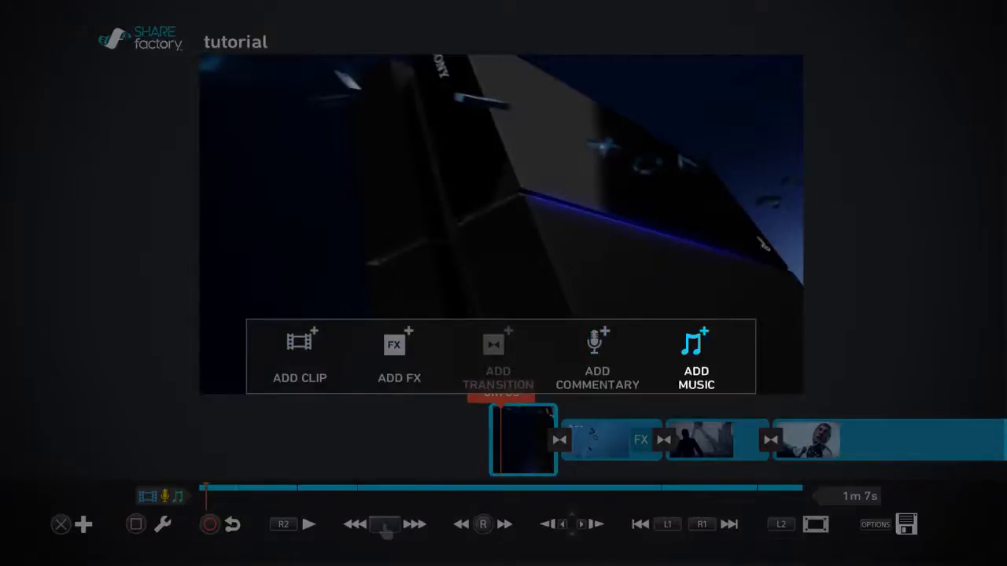
# Add a music track spanning the project and enter Edit Music with volume at 74%.
pyautogui.click(696, 359)
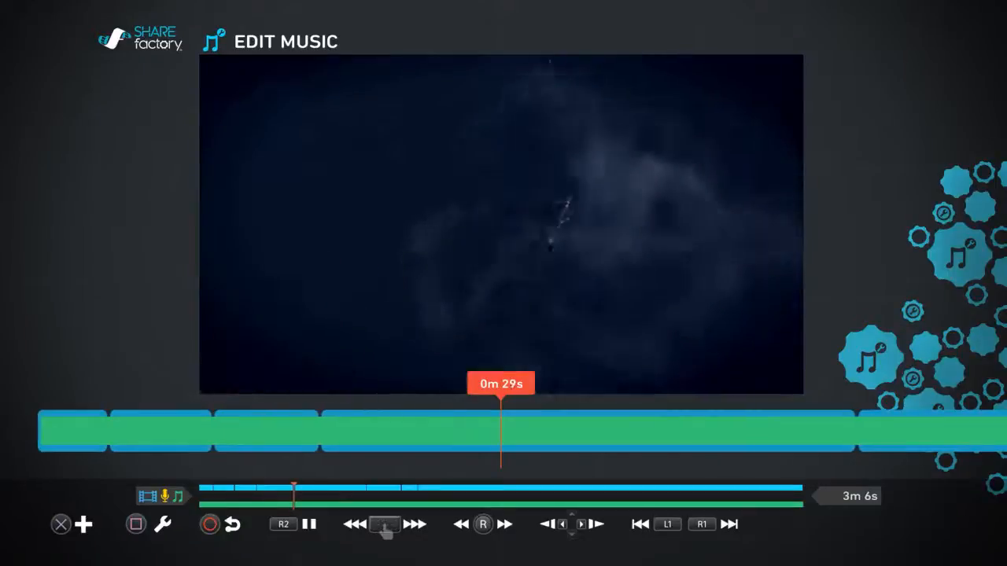
pyautogui.click(308, 524)
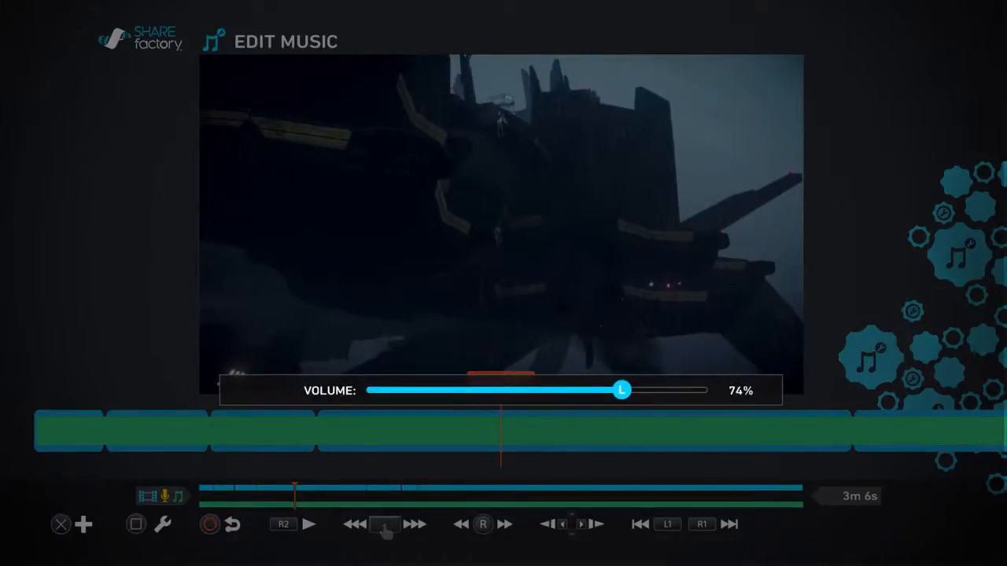
# Lower the music section's volume from 74% to 67% and return to the music editing options.
pyautogui.moveTo(622, 390); pyautogui.dragTo(598, 390)
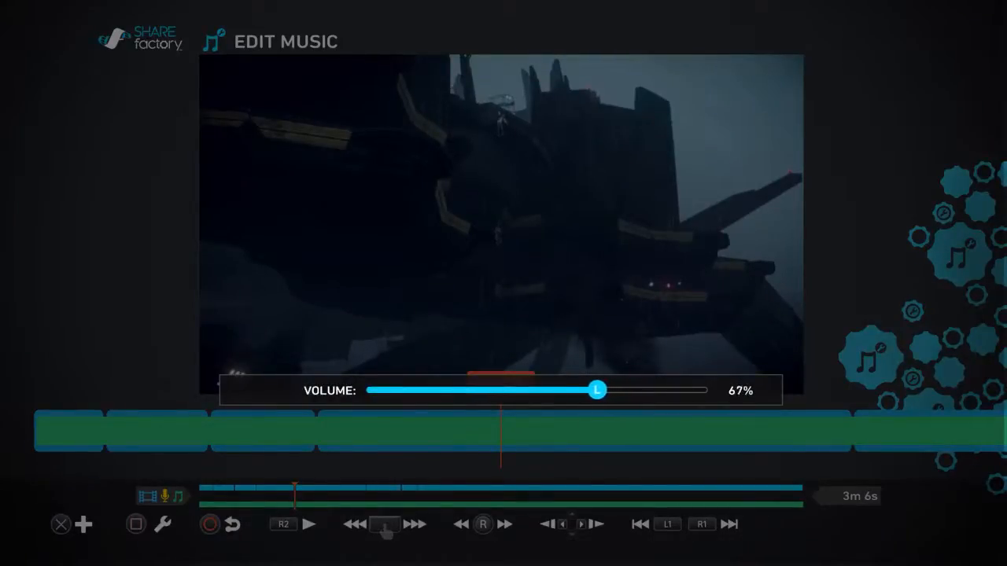
pyautogui.moveTo(598, 390); pyautogui.dragTo(560, 390)
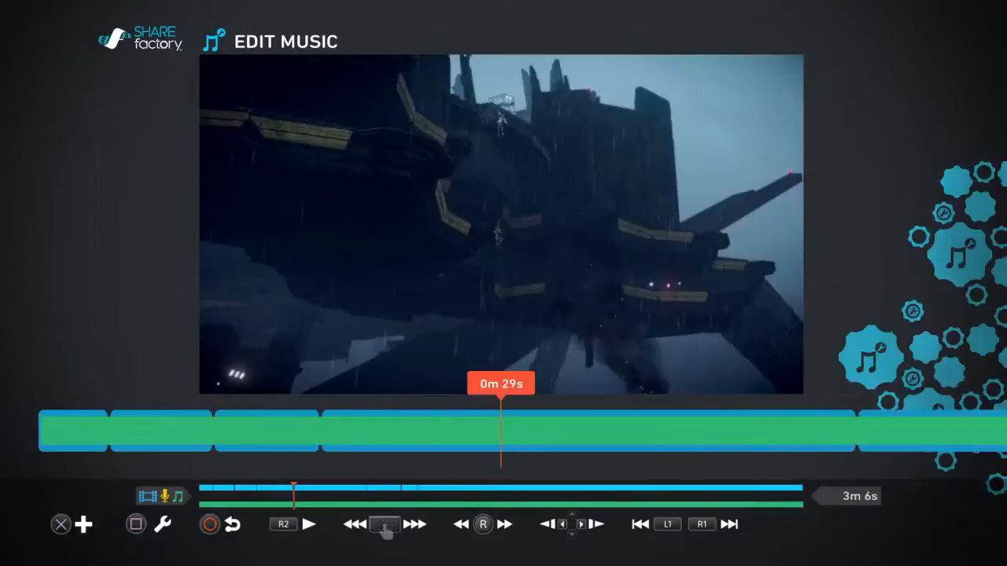
pyautogui.click(308, 524)
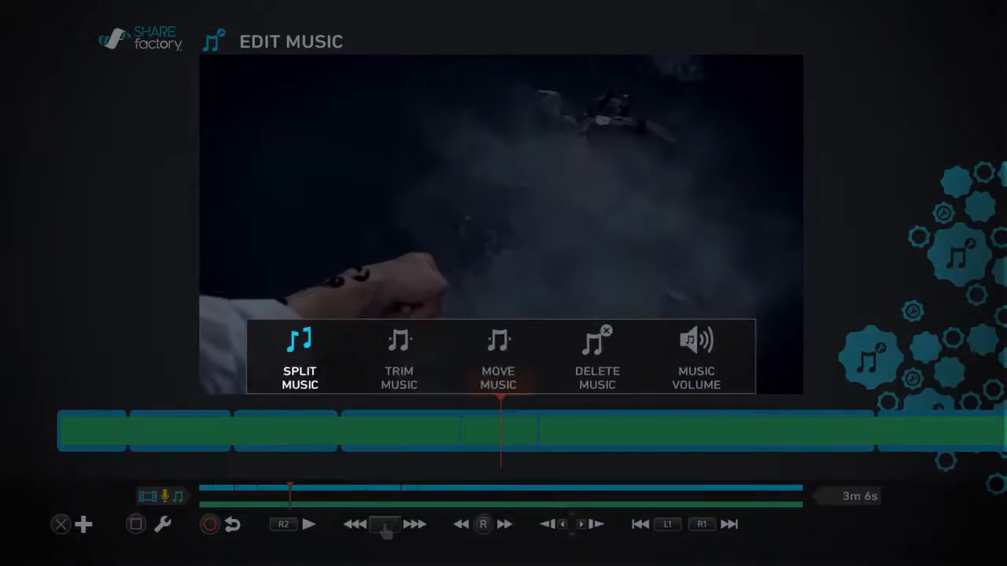
# Set the next music section's volume to 71%.
pyautogui.click(695, 359)
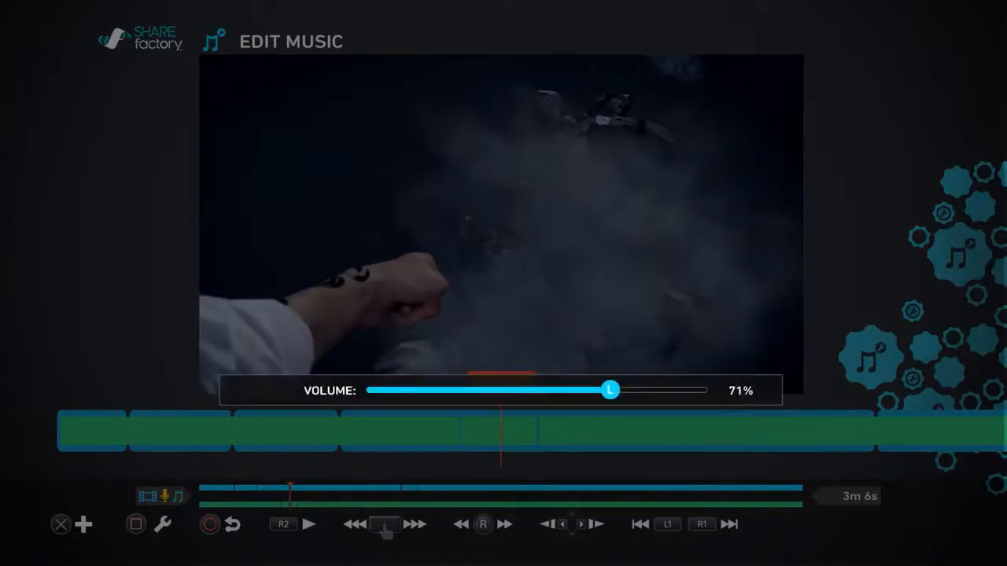
pyautogui.moveTo(612, 390); pyautogui.dragTo(441, 391)
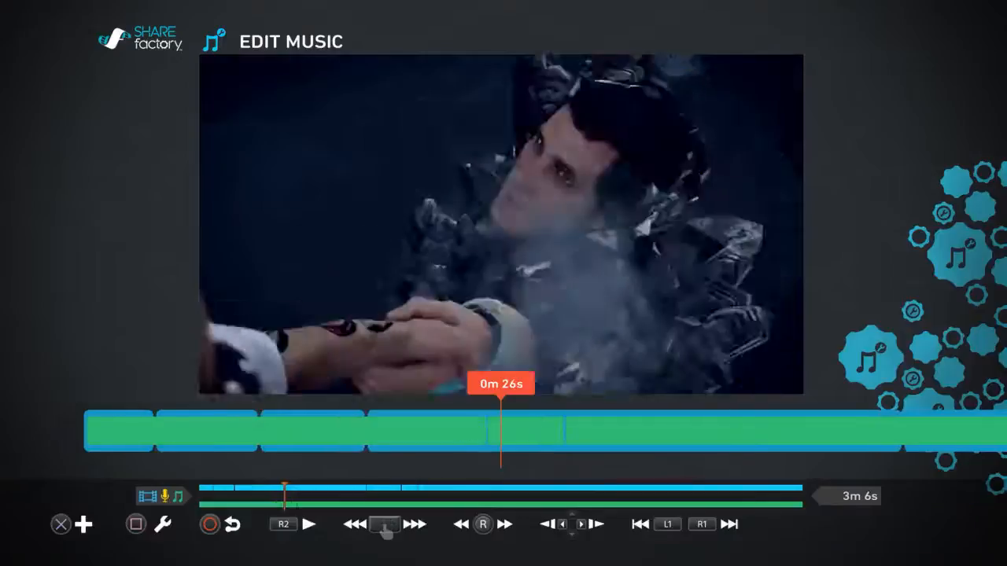
# Play back around 0m 29s to hear the change, then return to the editing options.
pyautogui.click(308, 525)
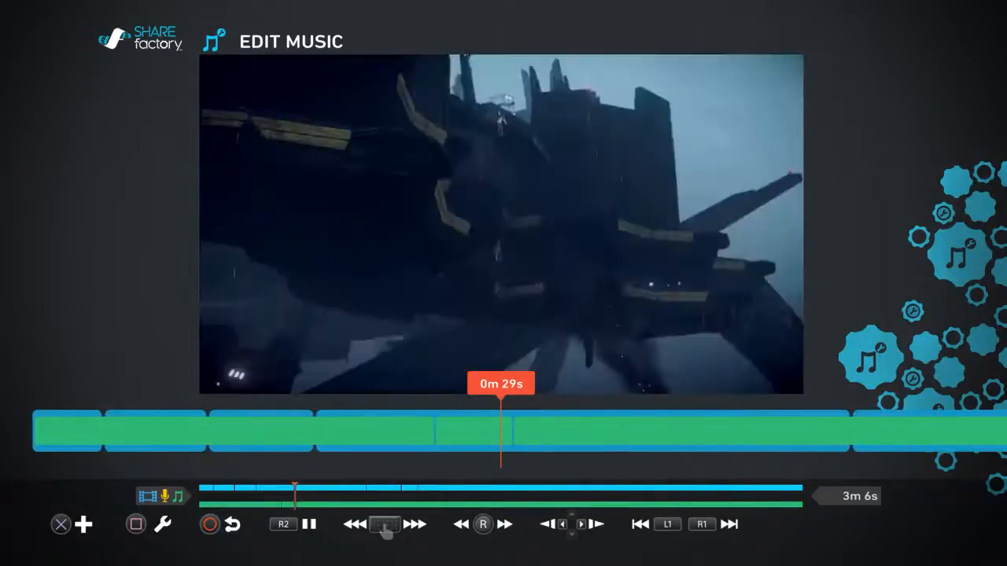
pyautogui.click(309, 524)
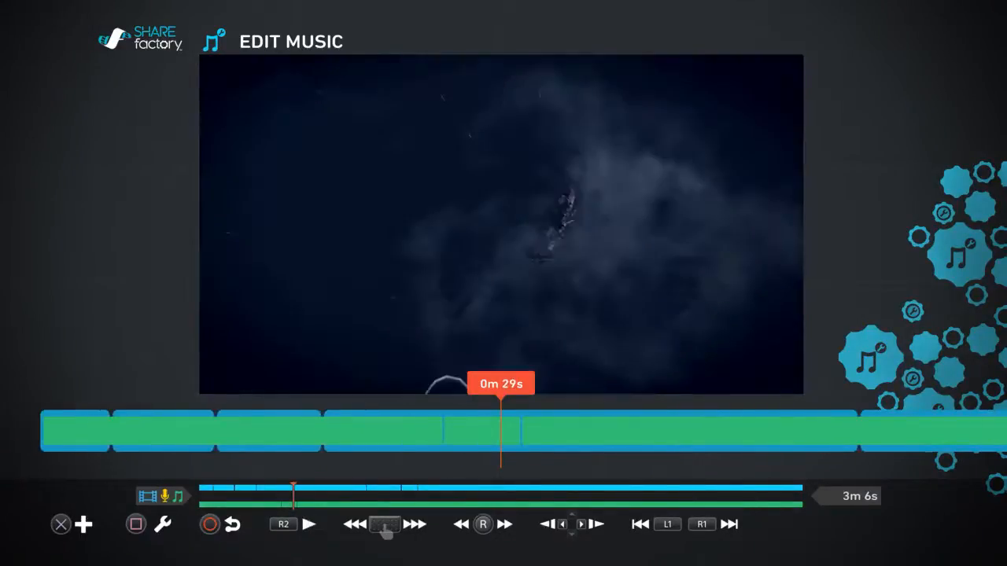
pyautogui.click(308, 526)
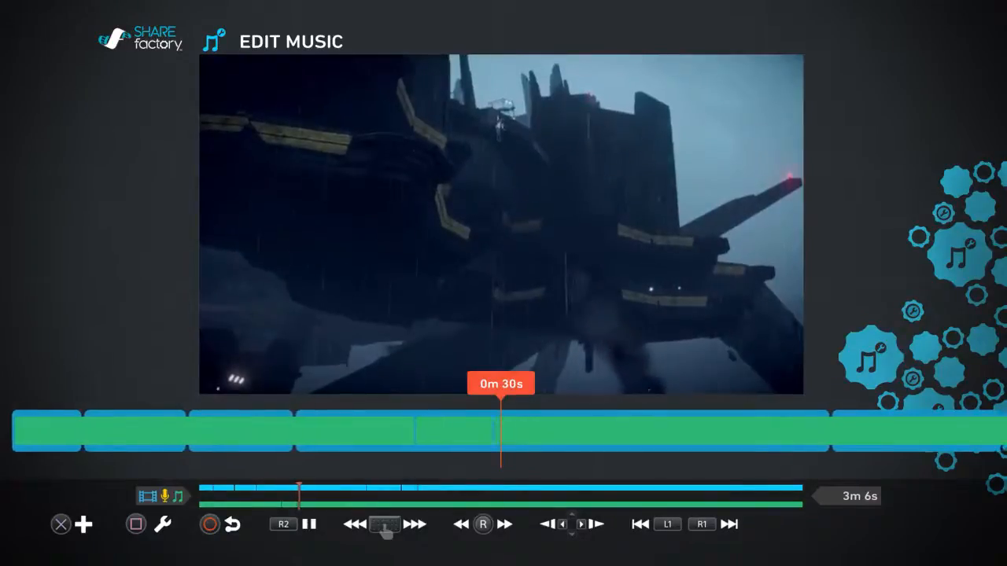
pyautogui.click(308, 523)
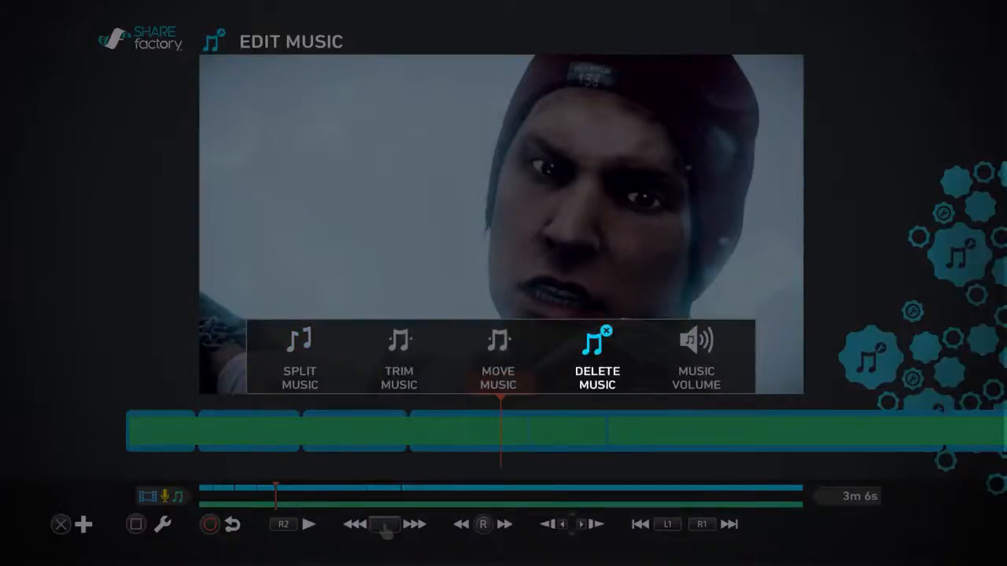
# Delete the opening music section and play the tutorial-title intro to check it.
pyautogui.click(598, 354)
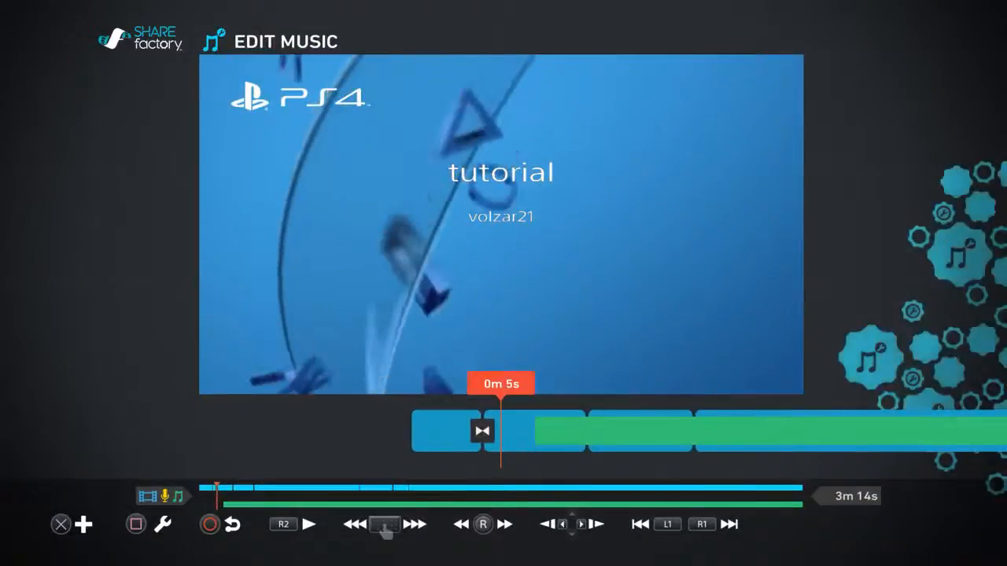
pyautogui.click(308, 524)
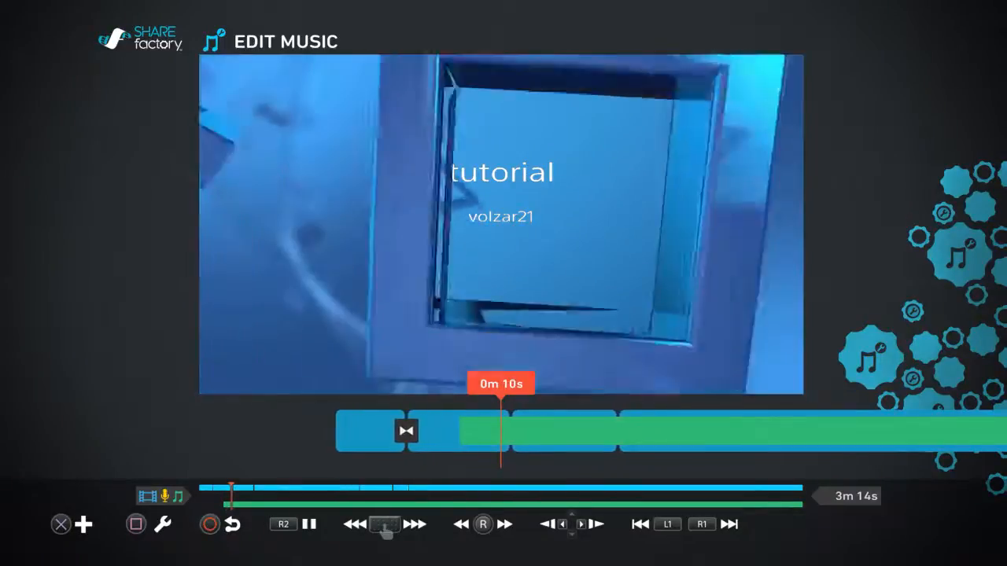
pyautogui.click(309, 524)
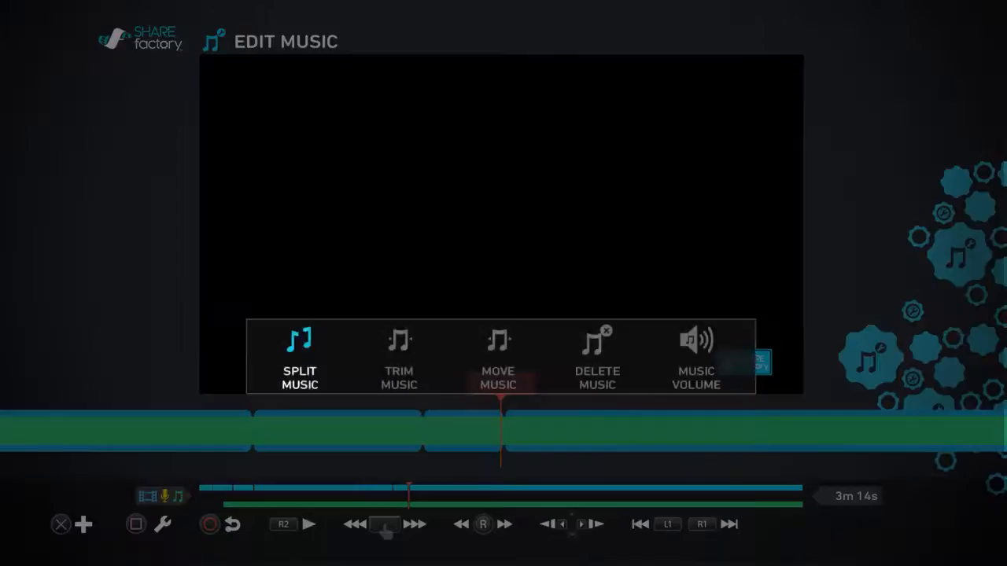
# Split the music track at 1m 7s and play back from 0m 28s to review it.
pyautogui.click(299, 362)
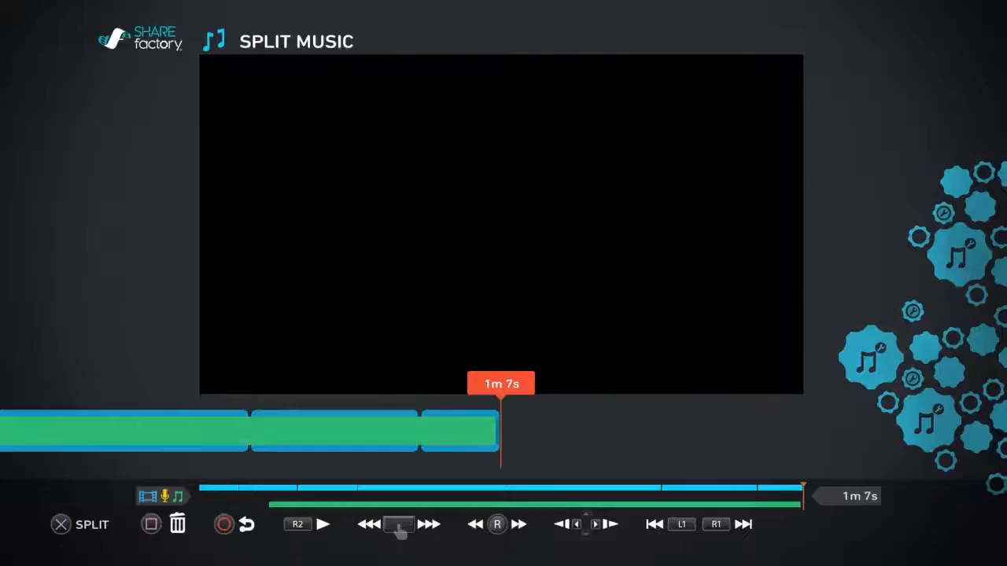
pyautogui.click(323, 523)
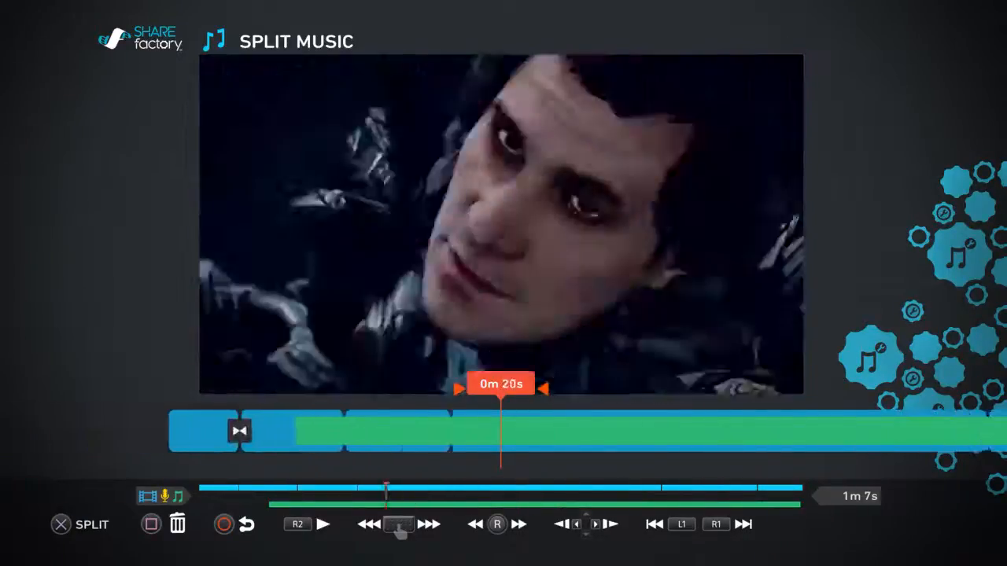
pyautogui.click(321, 524)
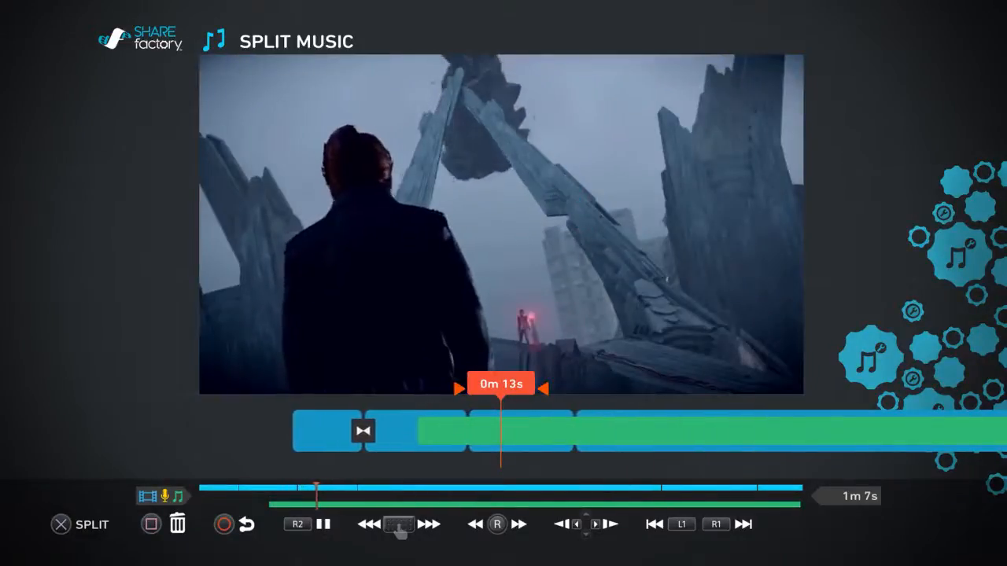
pyautogui.click(428, 524)
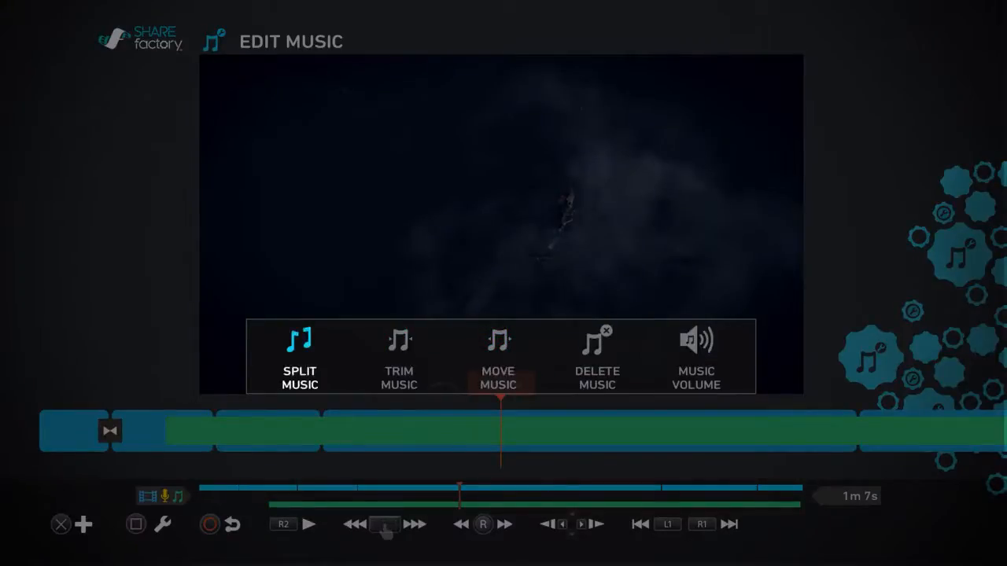
pyautogui.click(696, 358)
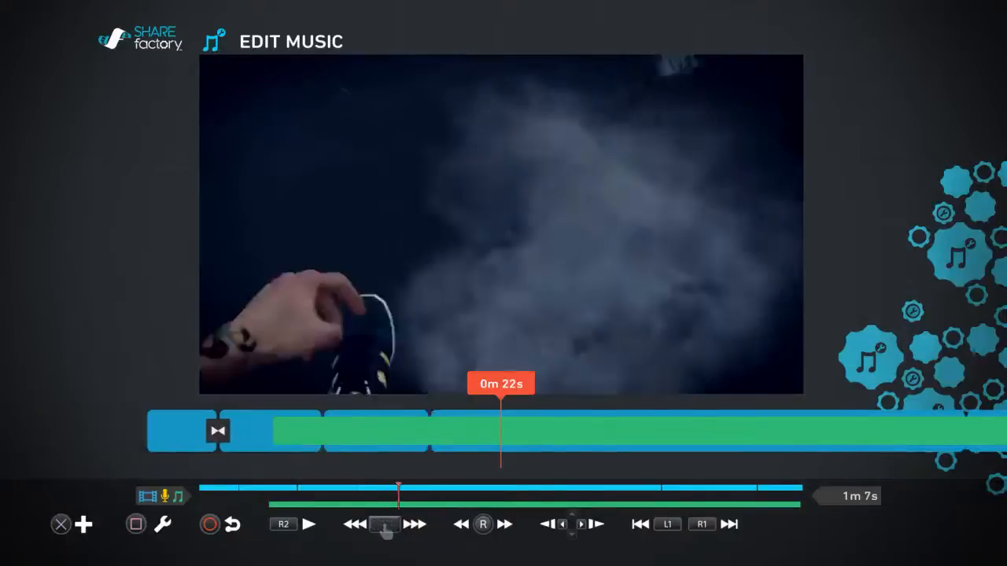
pyautogui.click(308, 526)
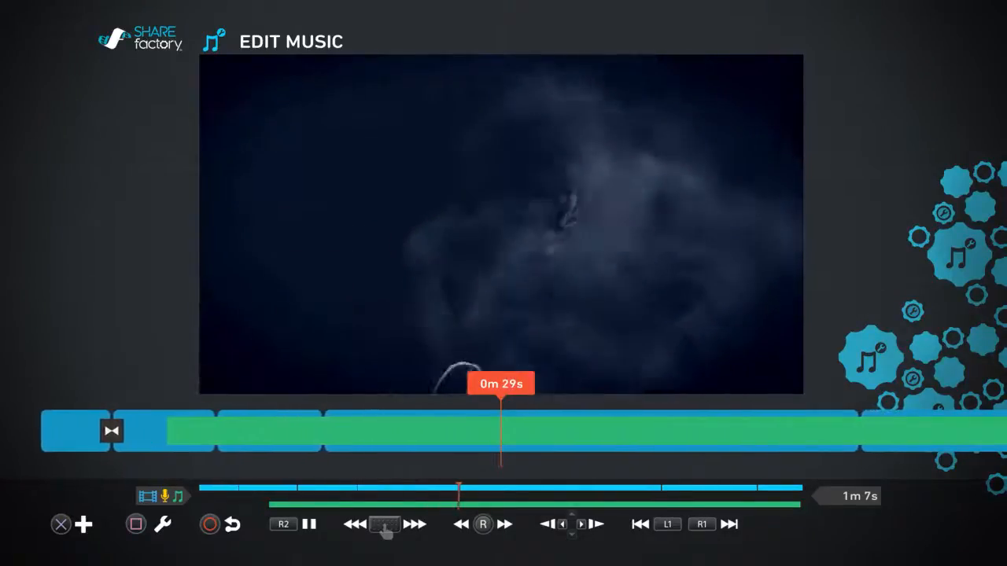
pyautogui.click(308, 524)
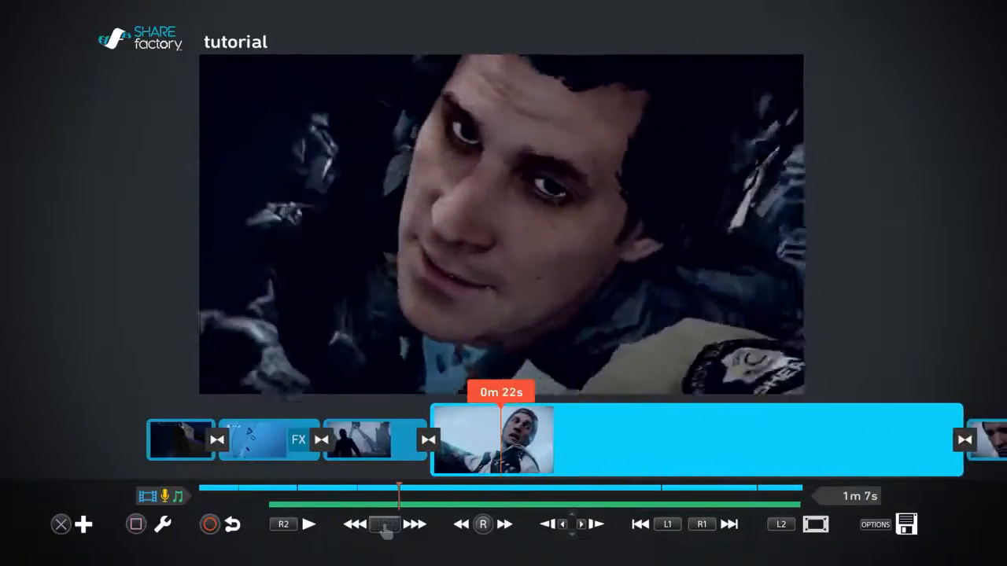
# Step the tutorial project timeline forward to the 0m 30s mark on the long clip.
pyautogui.click(415, 526)
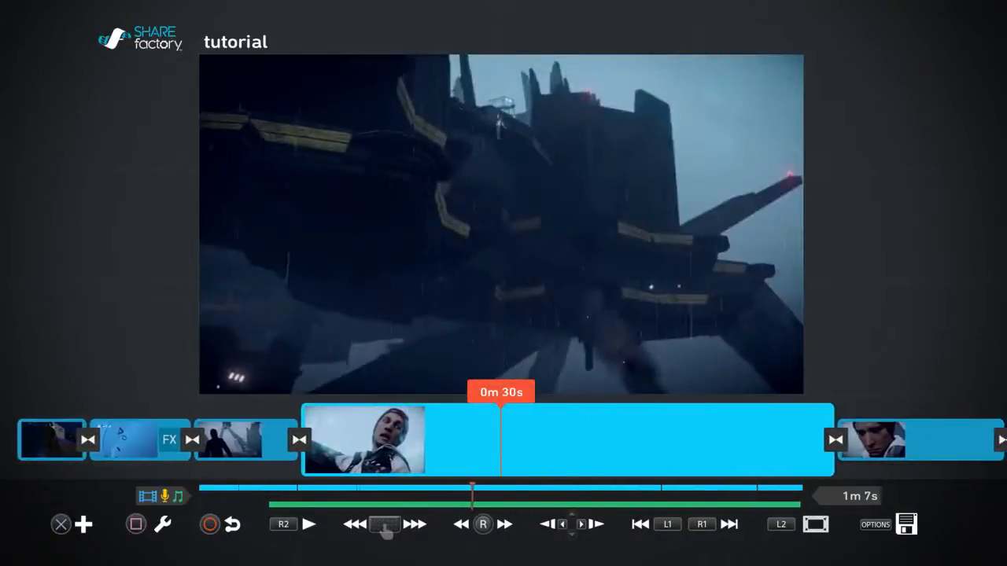